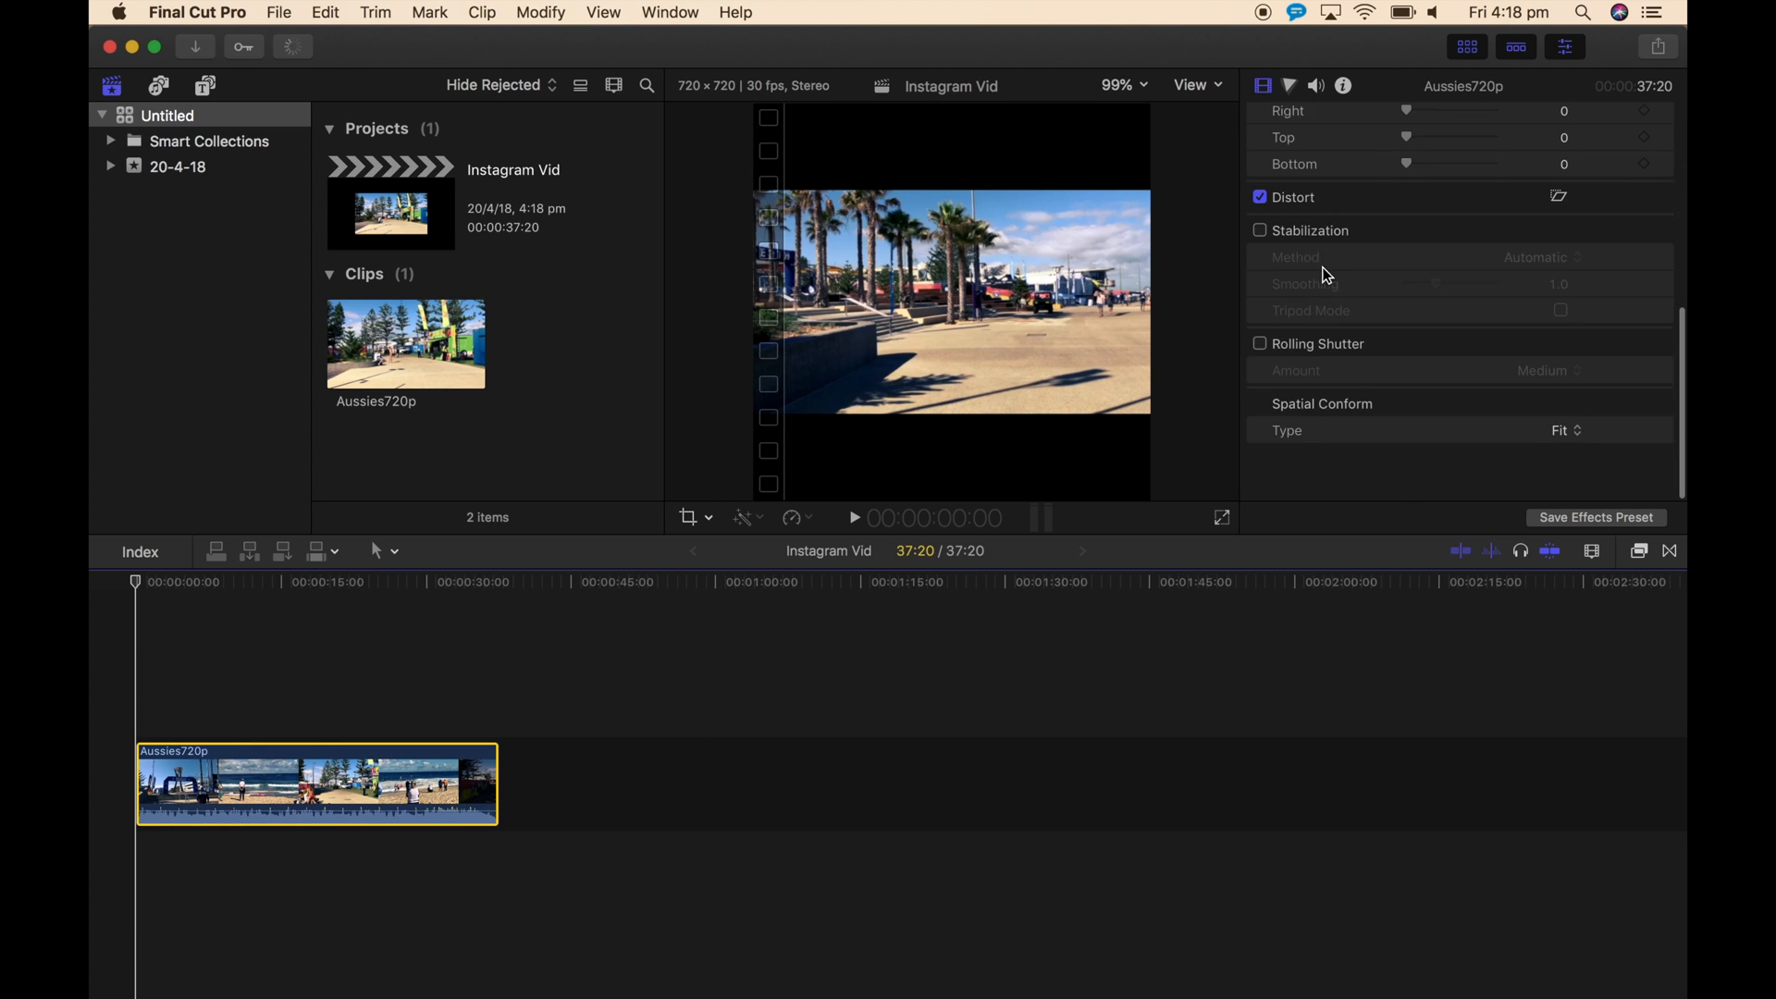
# Change the Aussies720p clip's Spatial Conform type from Fit to Fill
pyautogui.scroll(-3)
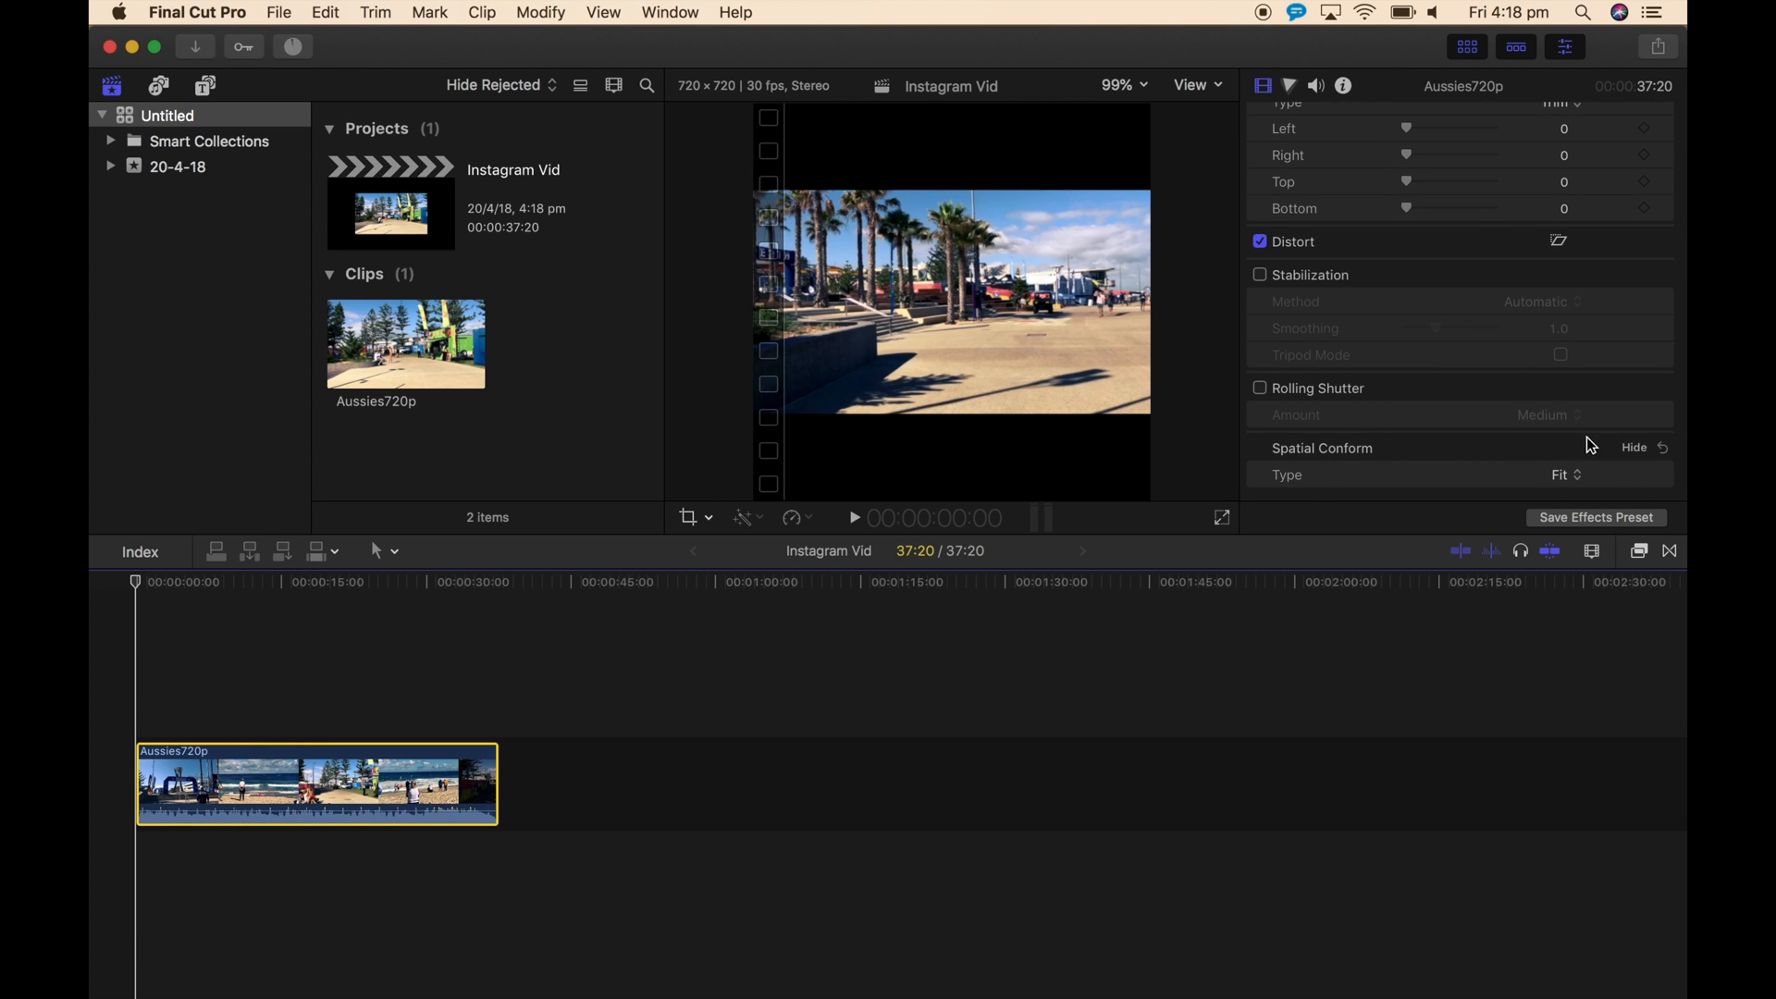
pyautogui.click(1563, 475)
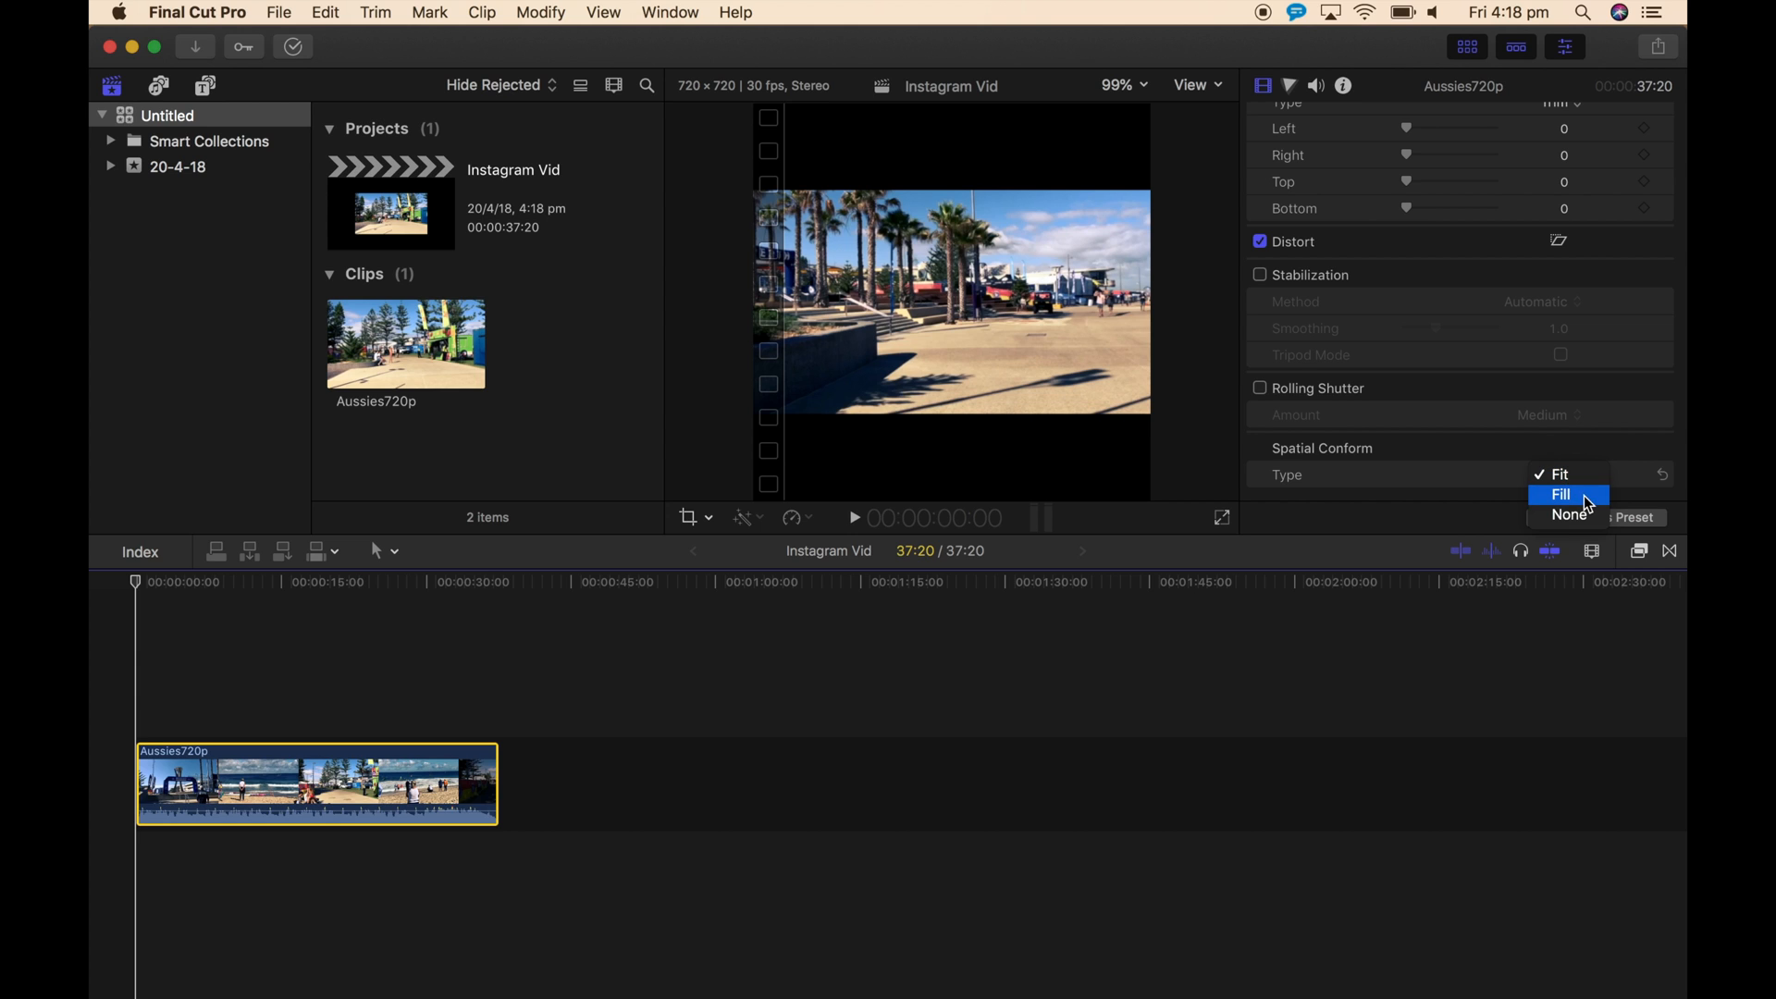
pyautogui.click(1561, 494)
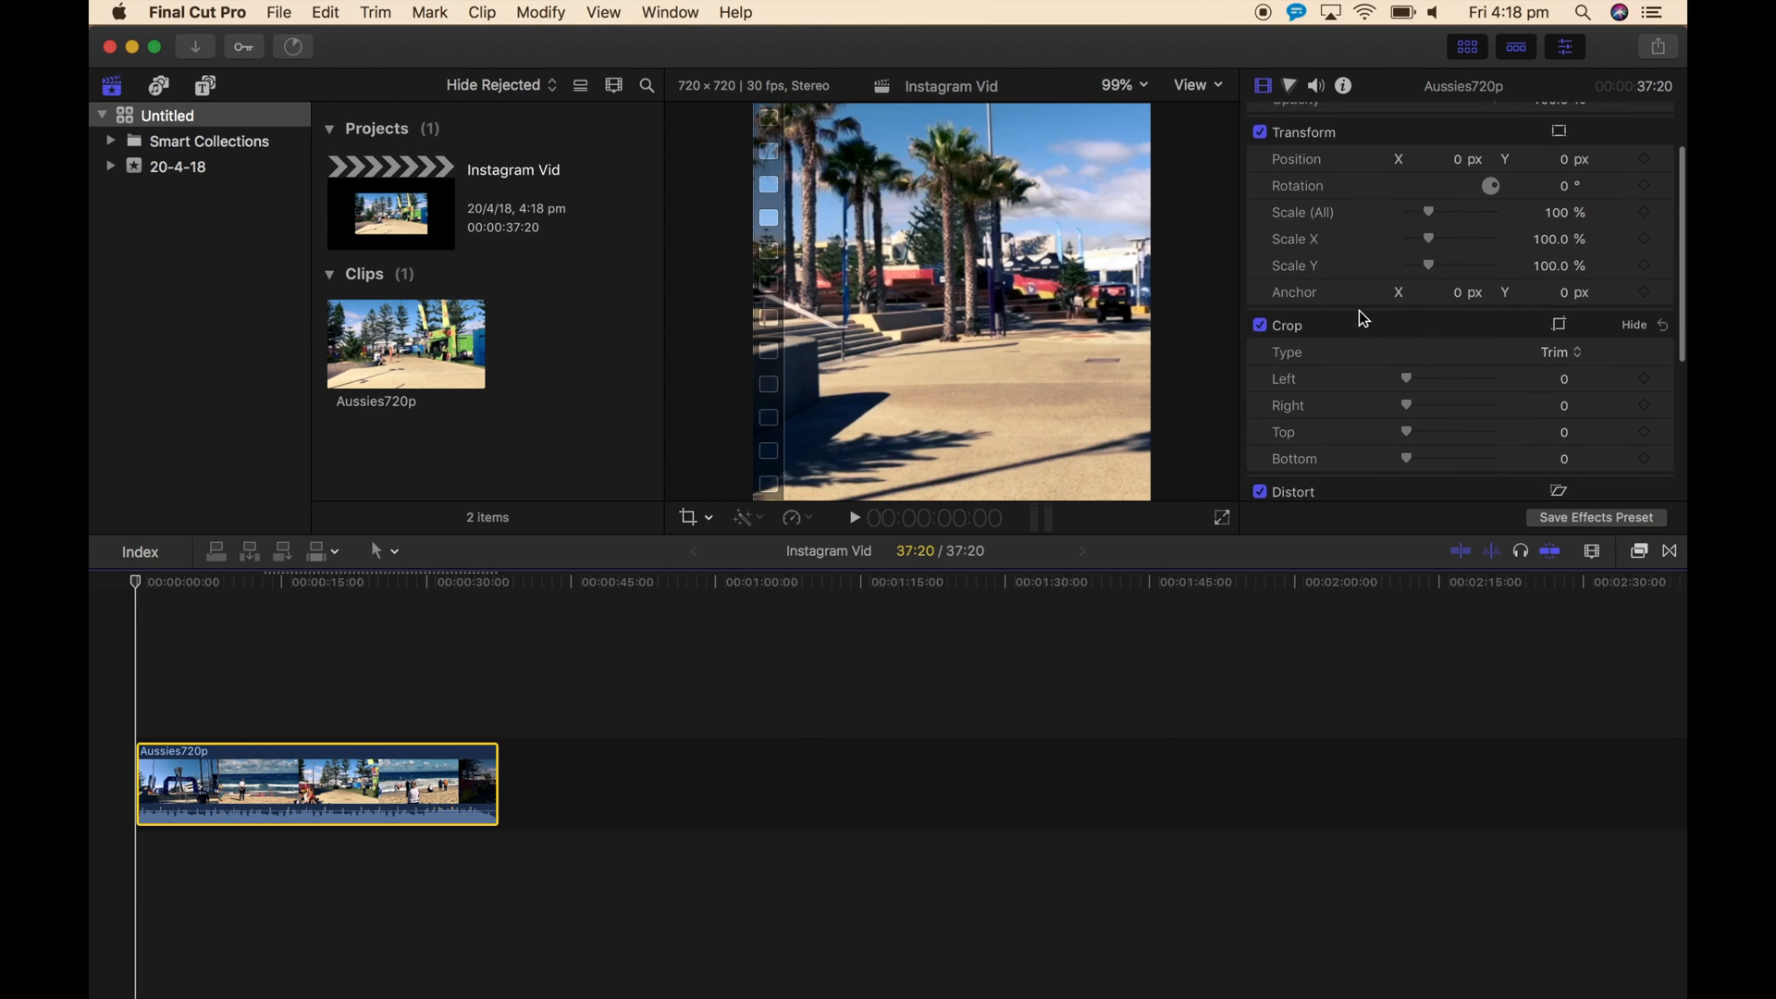
# Offset the clip's Transform Position X to -100 px
pyautogui.scroll(3)
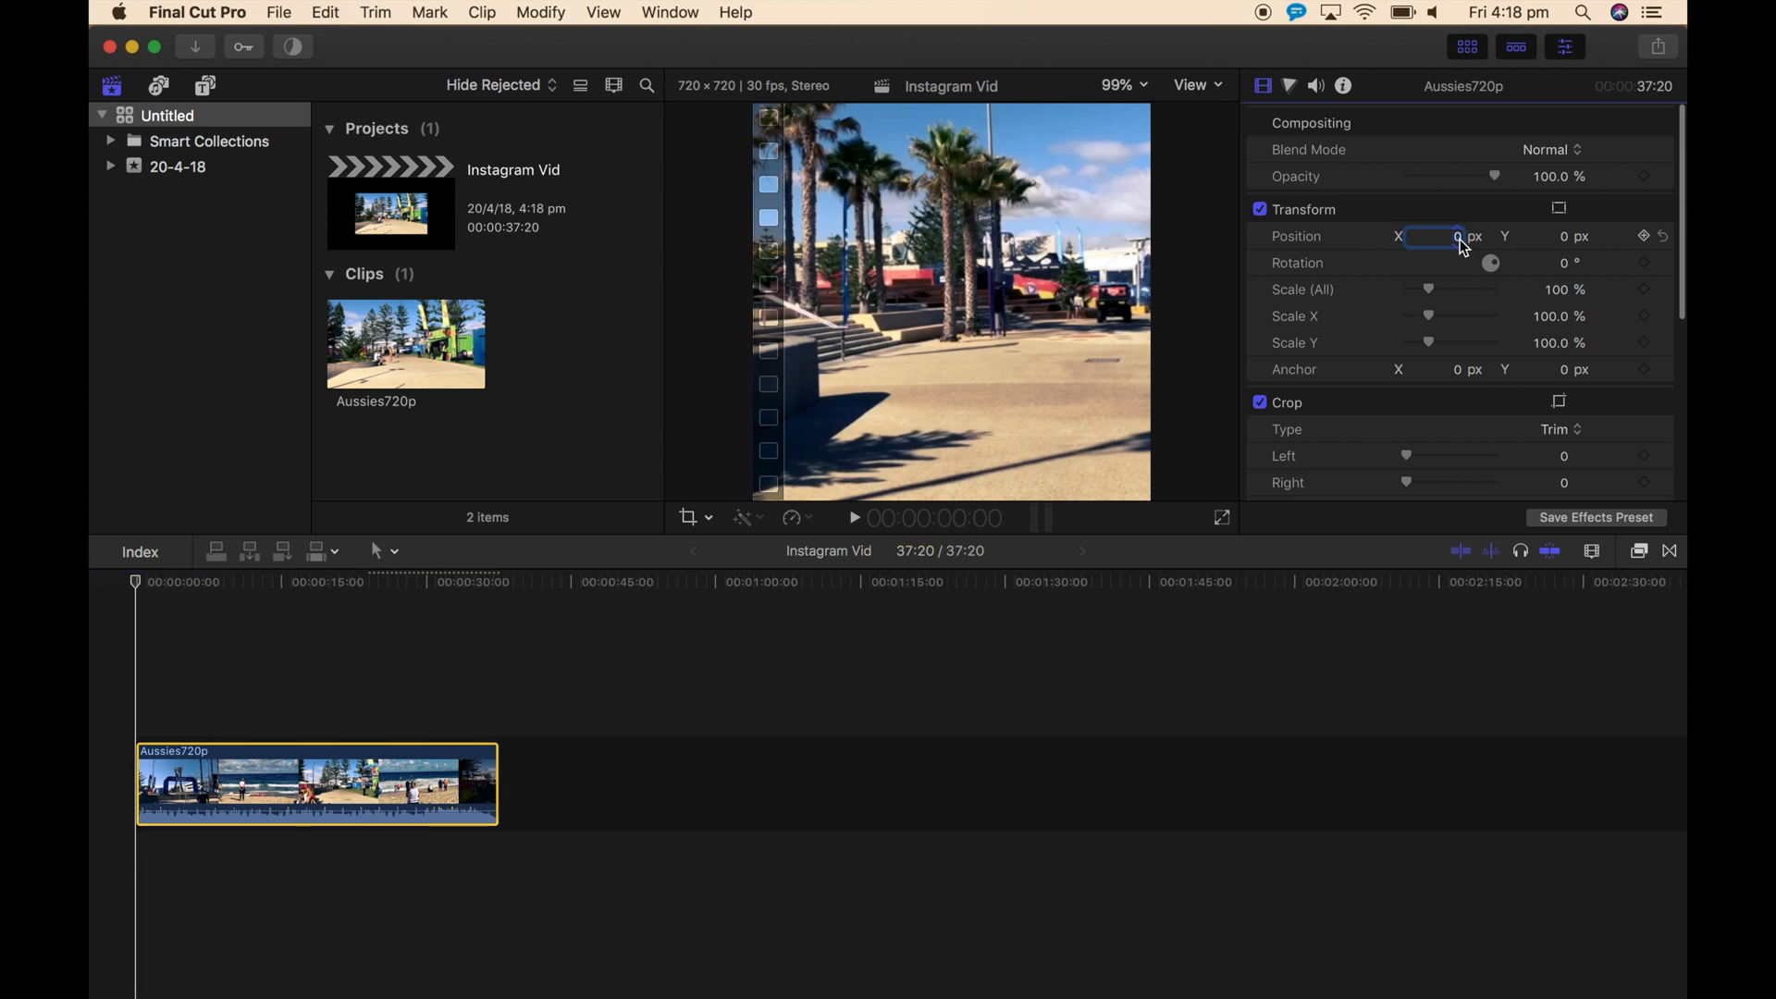
pyautogui.write('100.0')
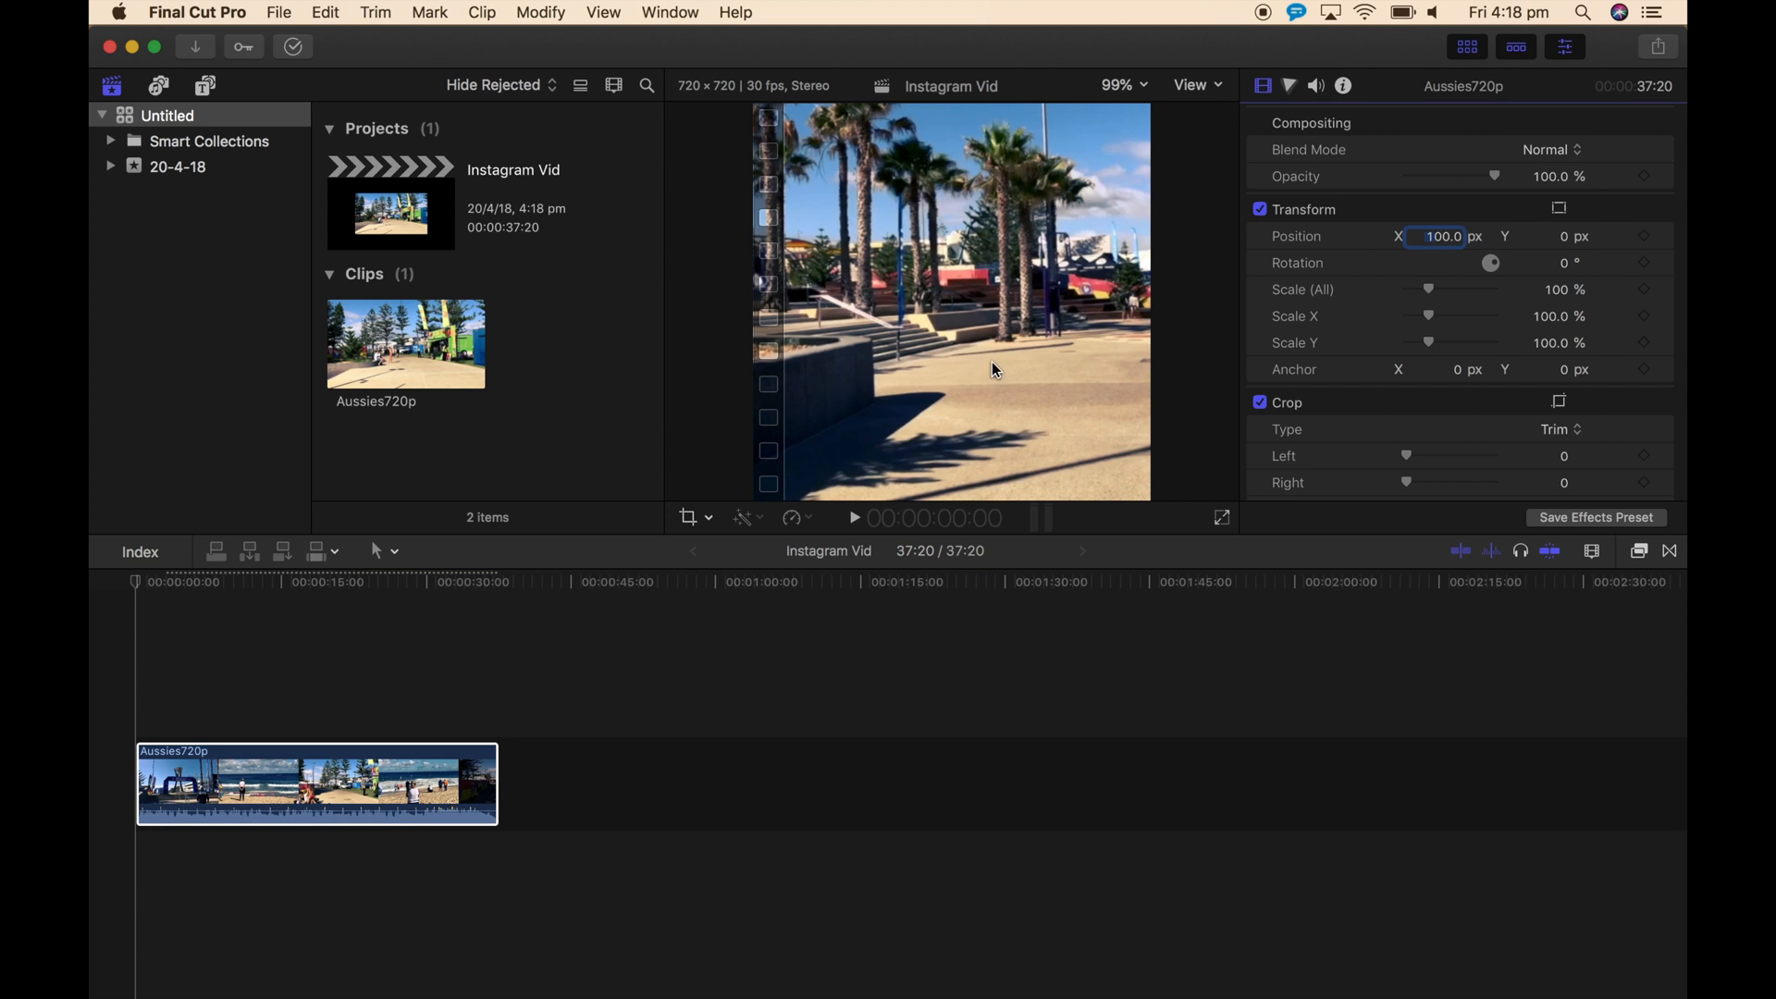
pyautogui.write('-100')
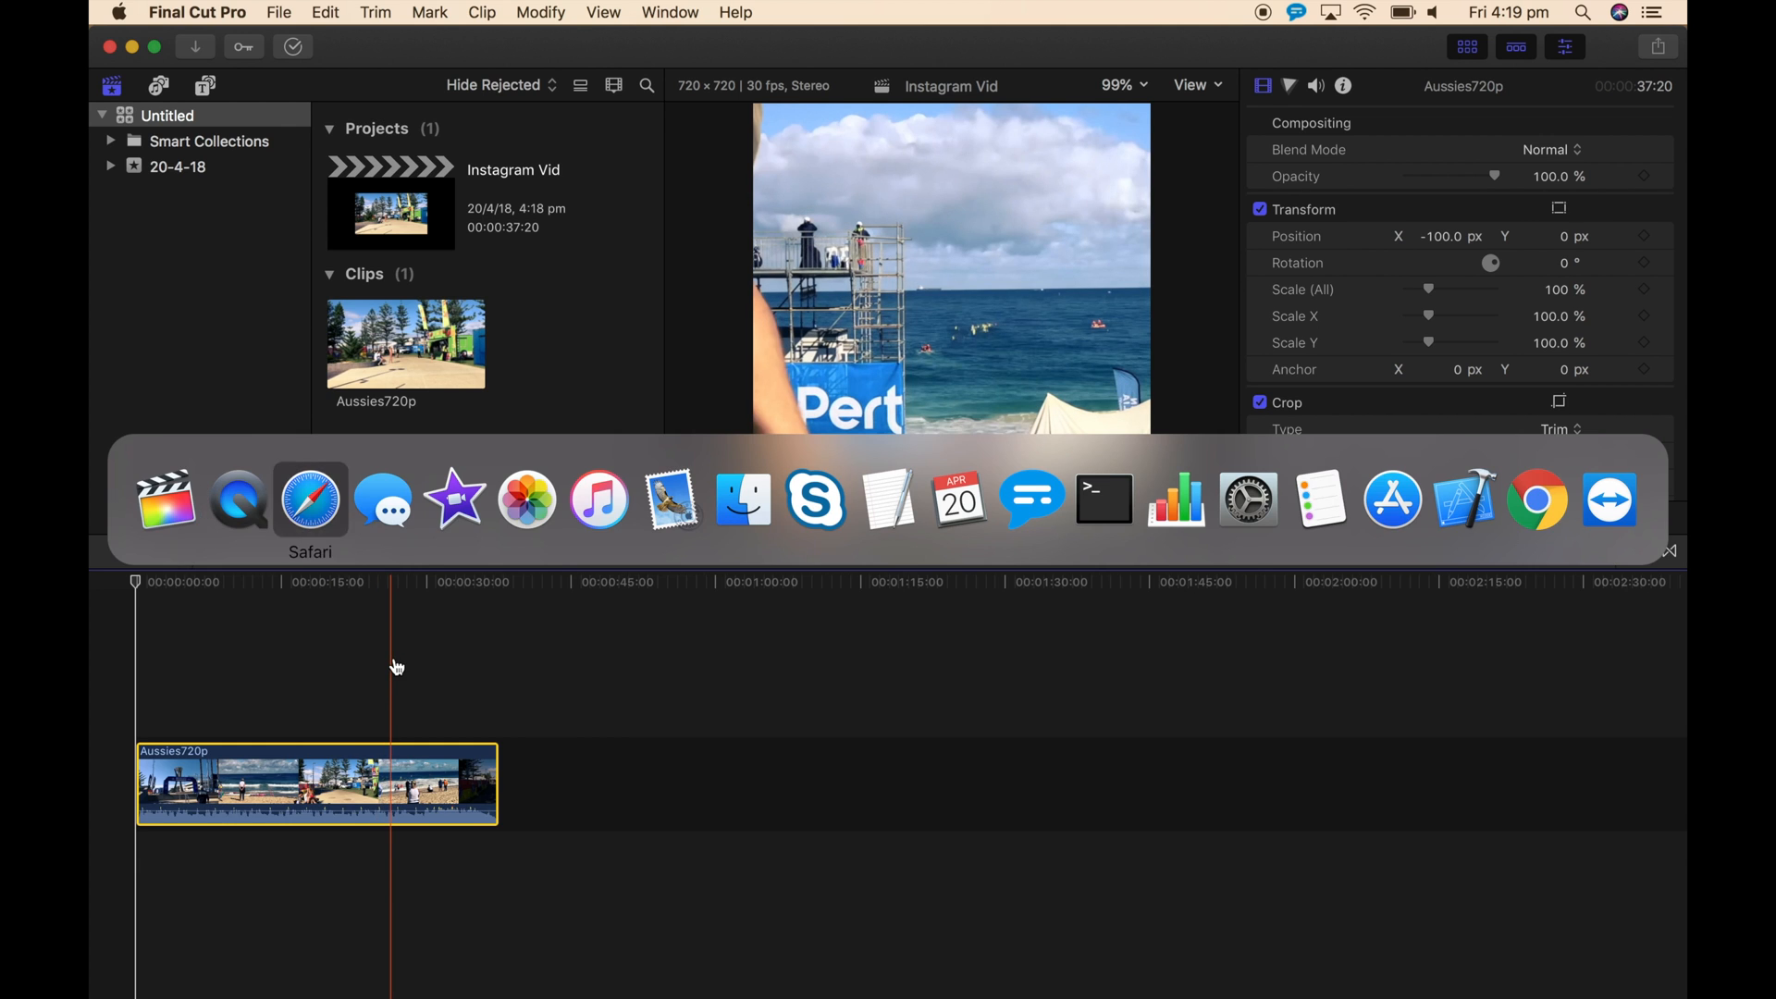
# Start a File export of My Movie 1 from the Share menu
pyautogui.click(455, 498)
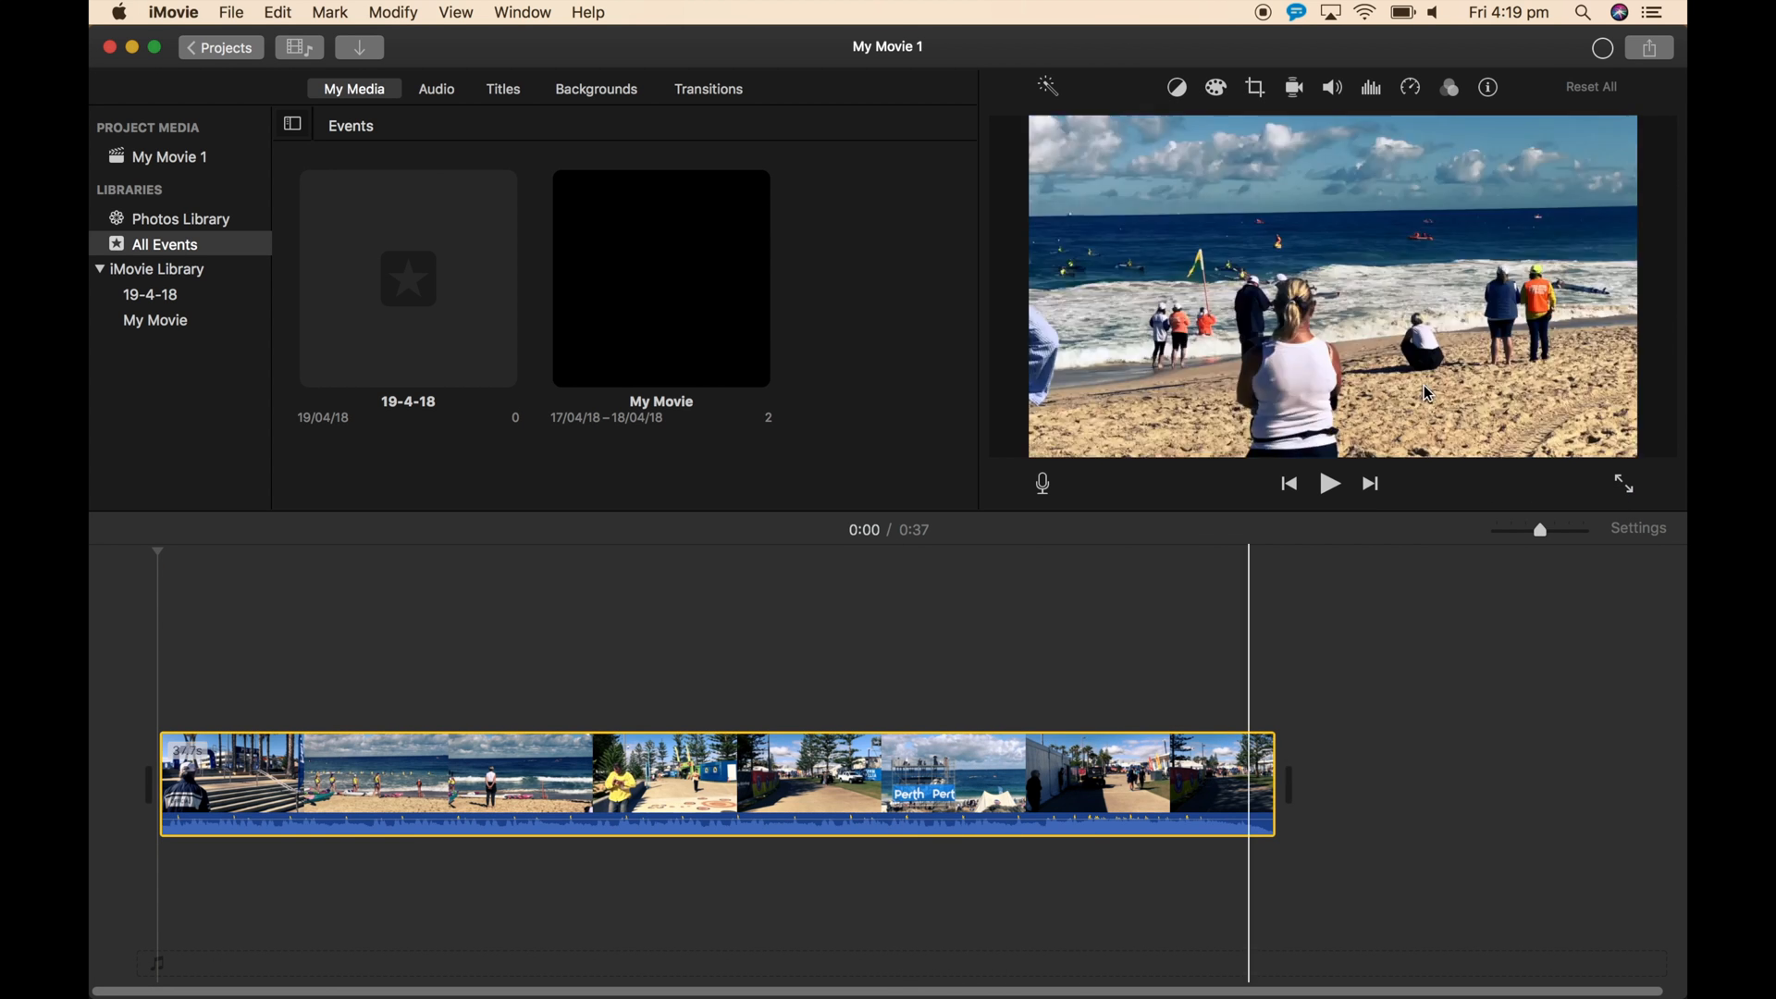
pyautogui.click(1648, 46)
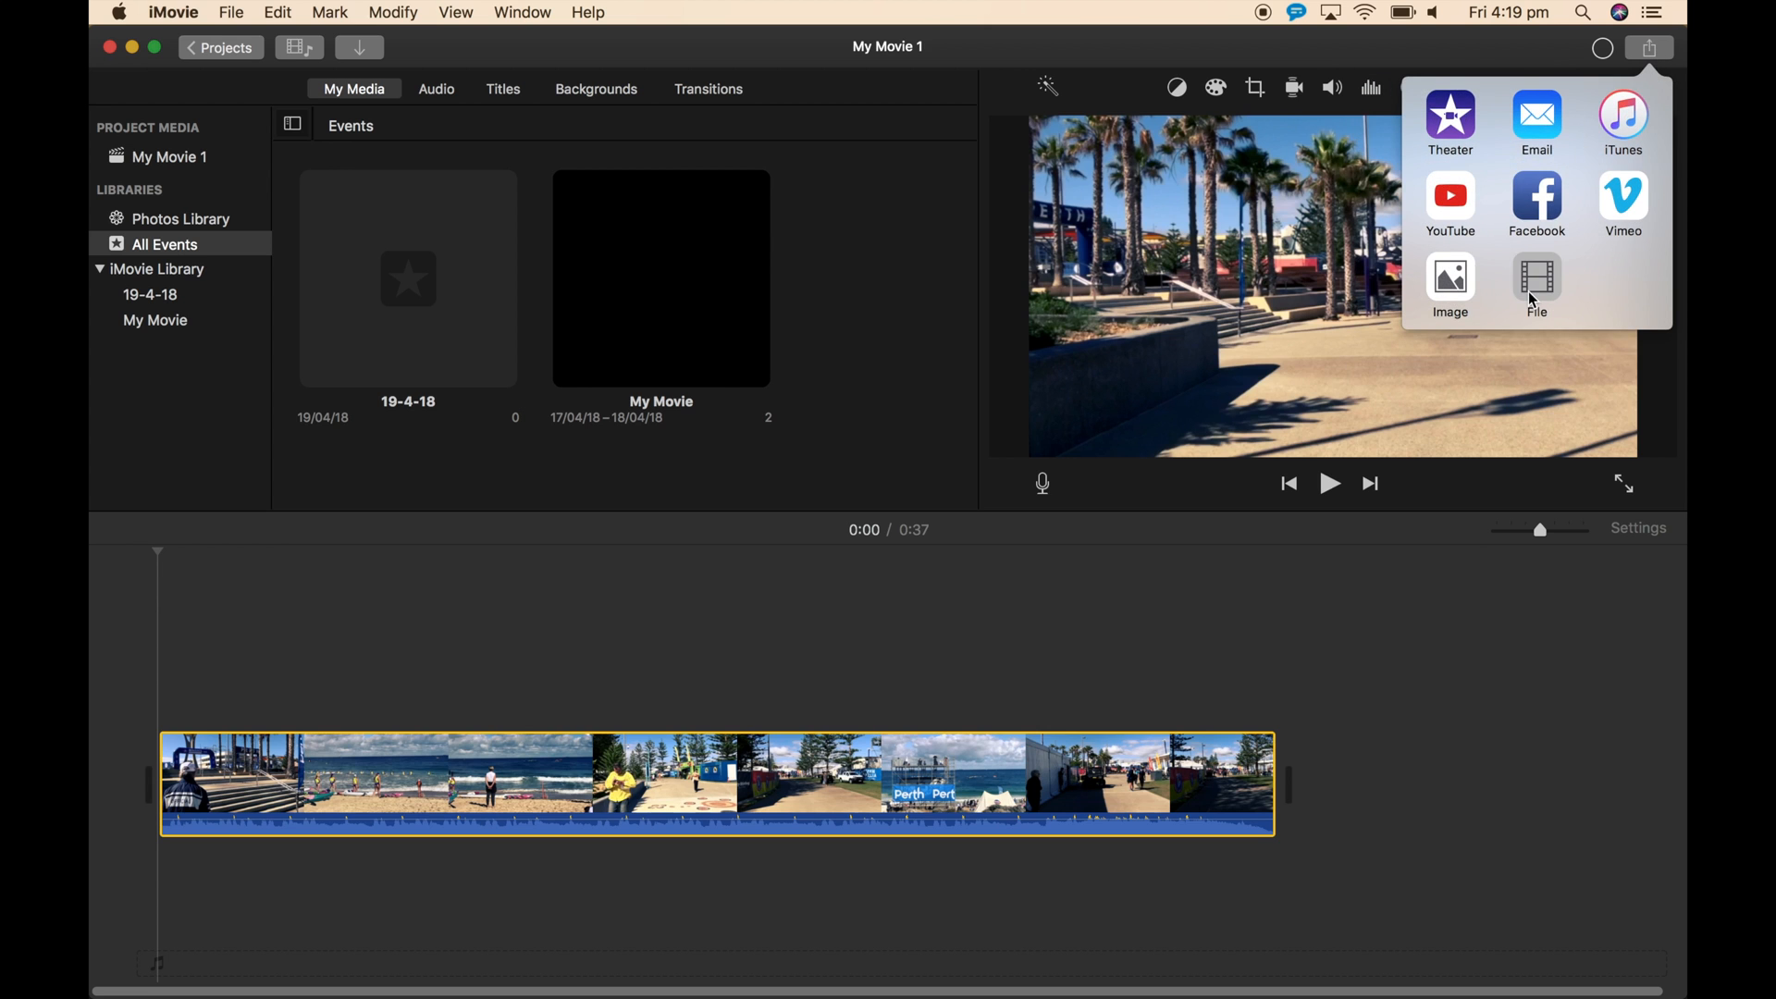
pyautogui.click(1536, 289)
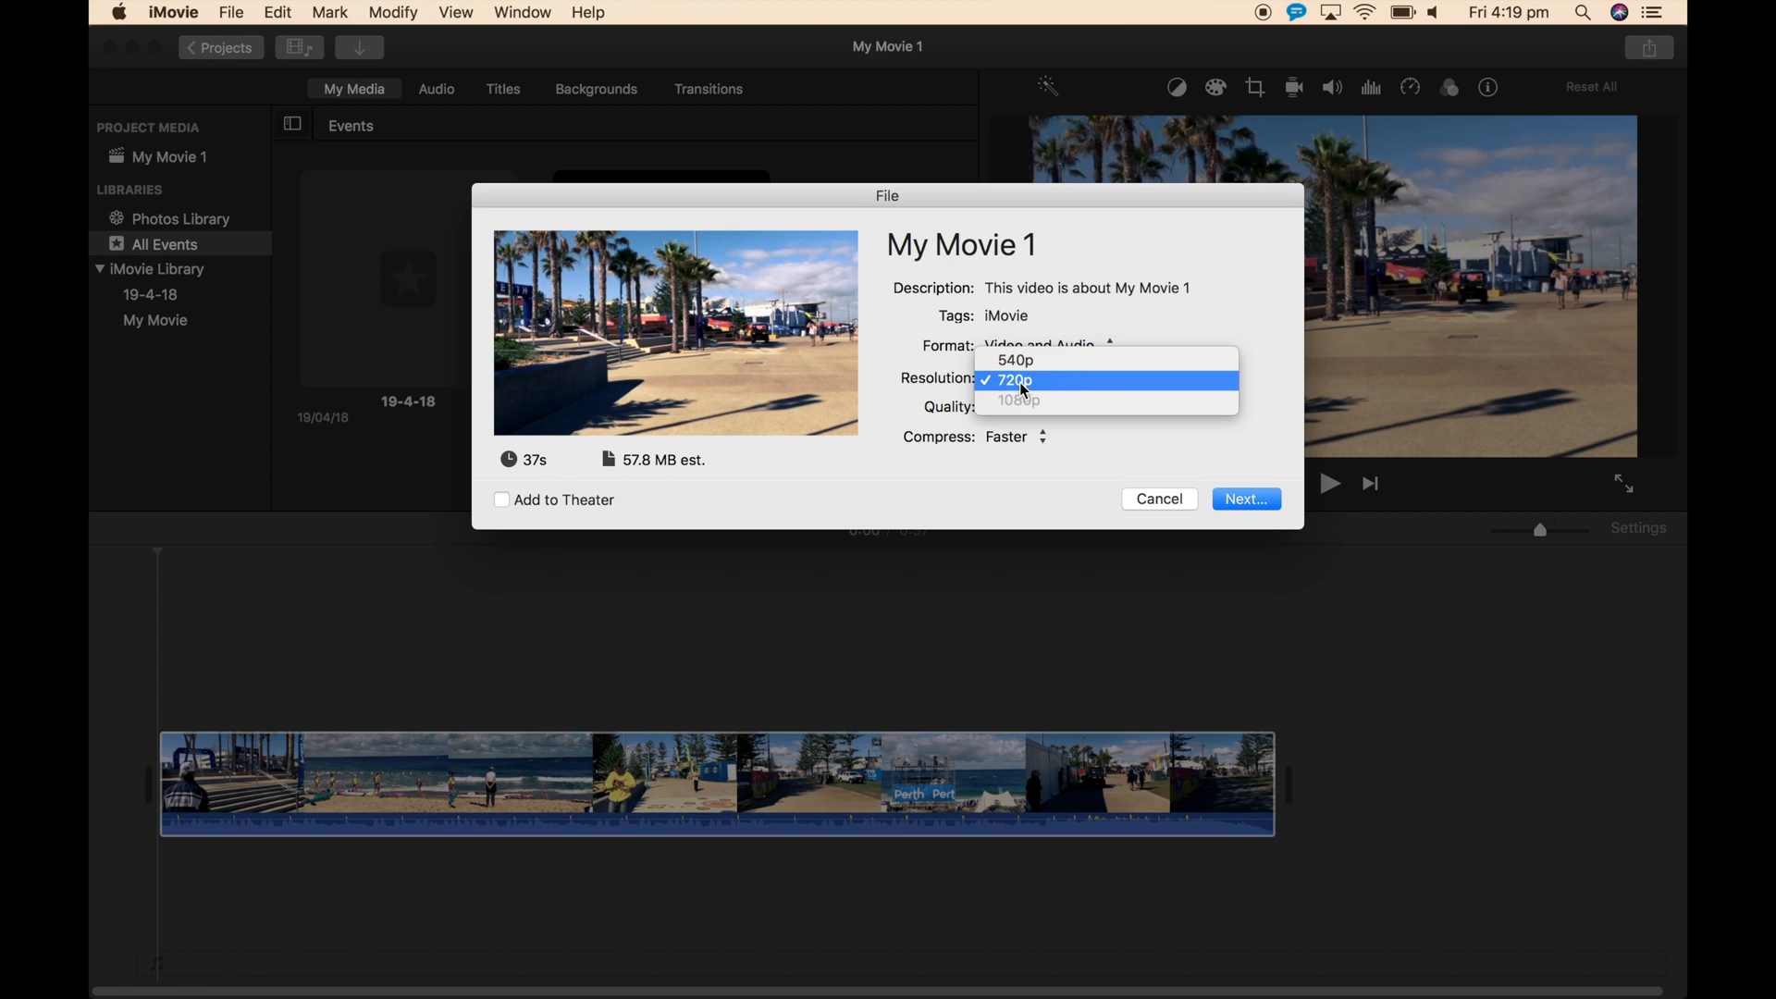
# Keep 720p resolution and set Compress to Better Quality for the export
pyautogui.click(1012, 379)
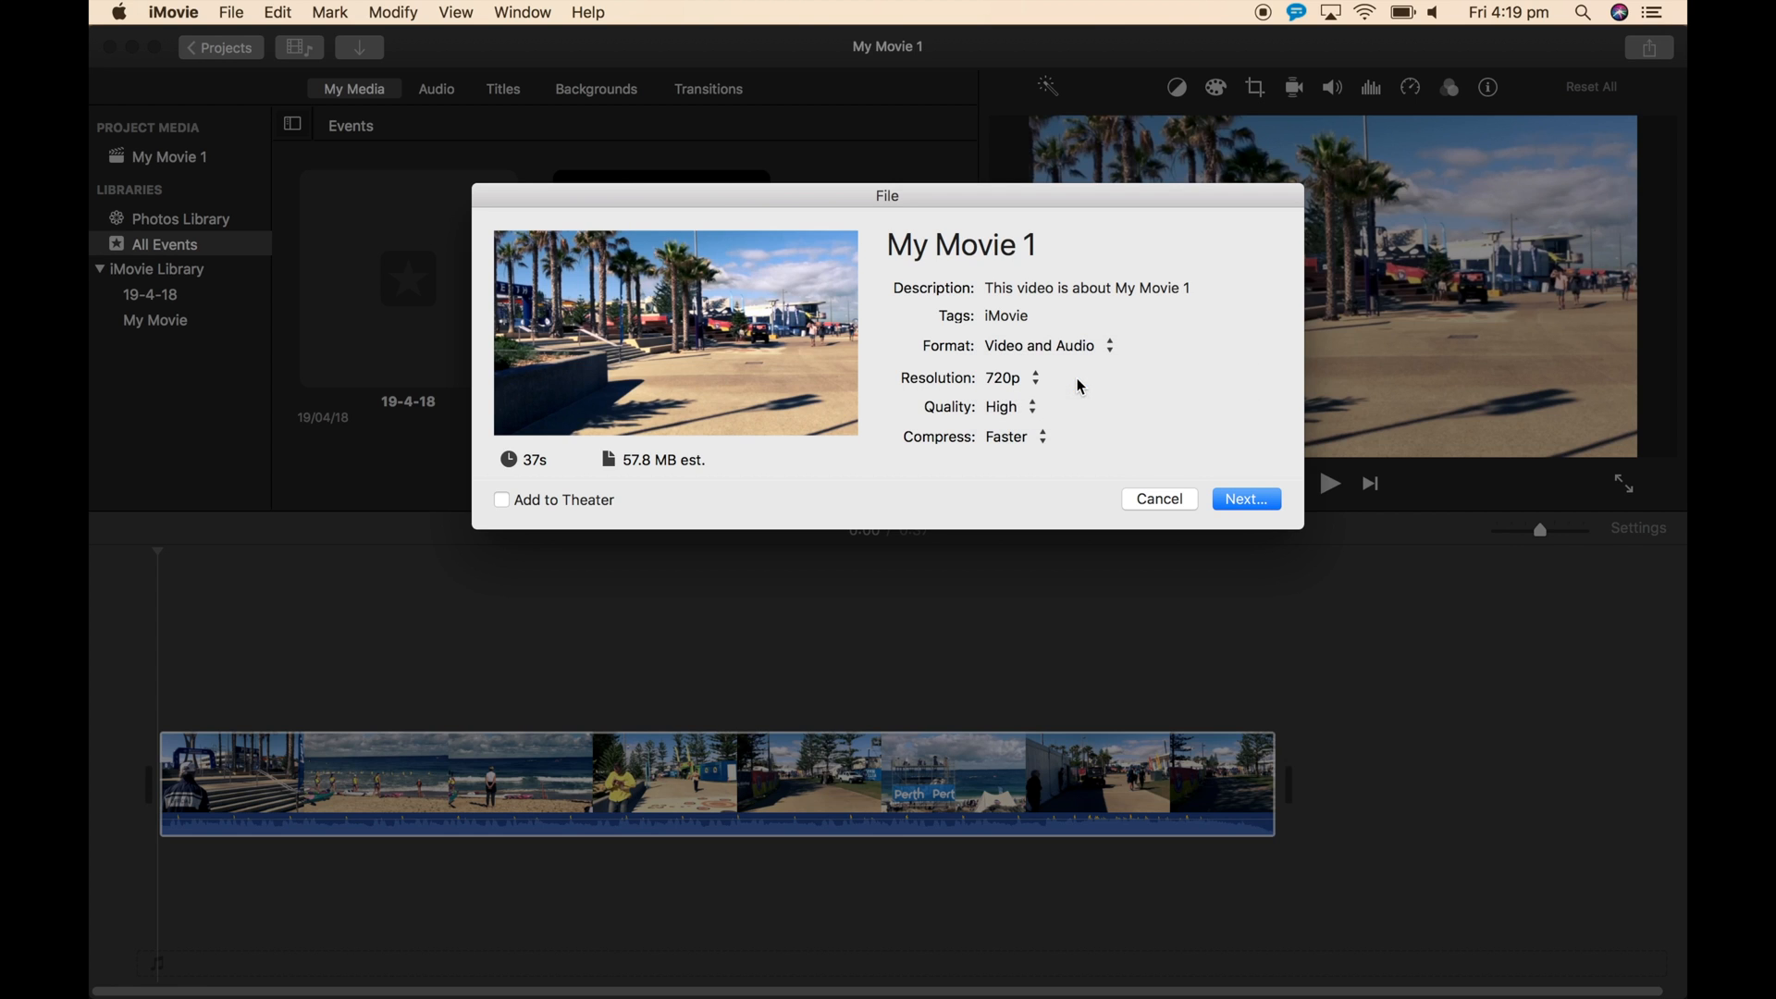
pyautogui.moveTo(1033, 377)
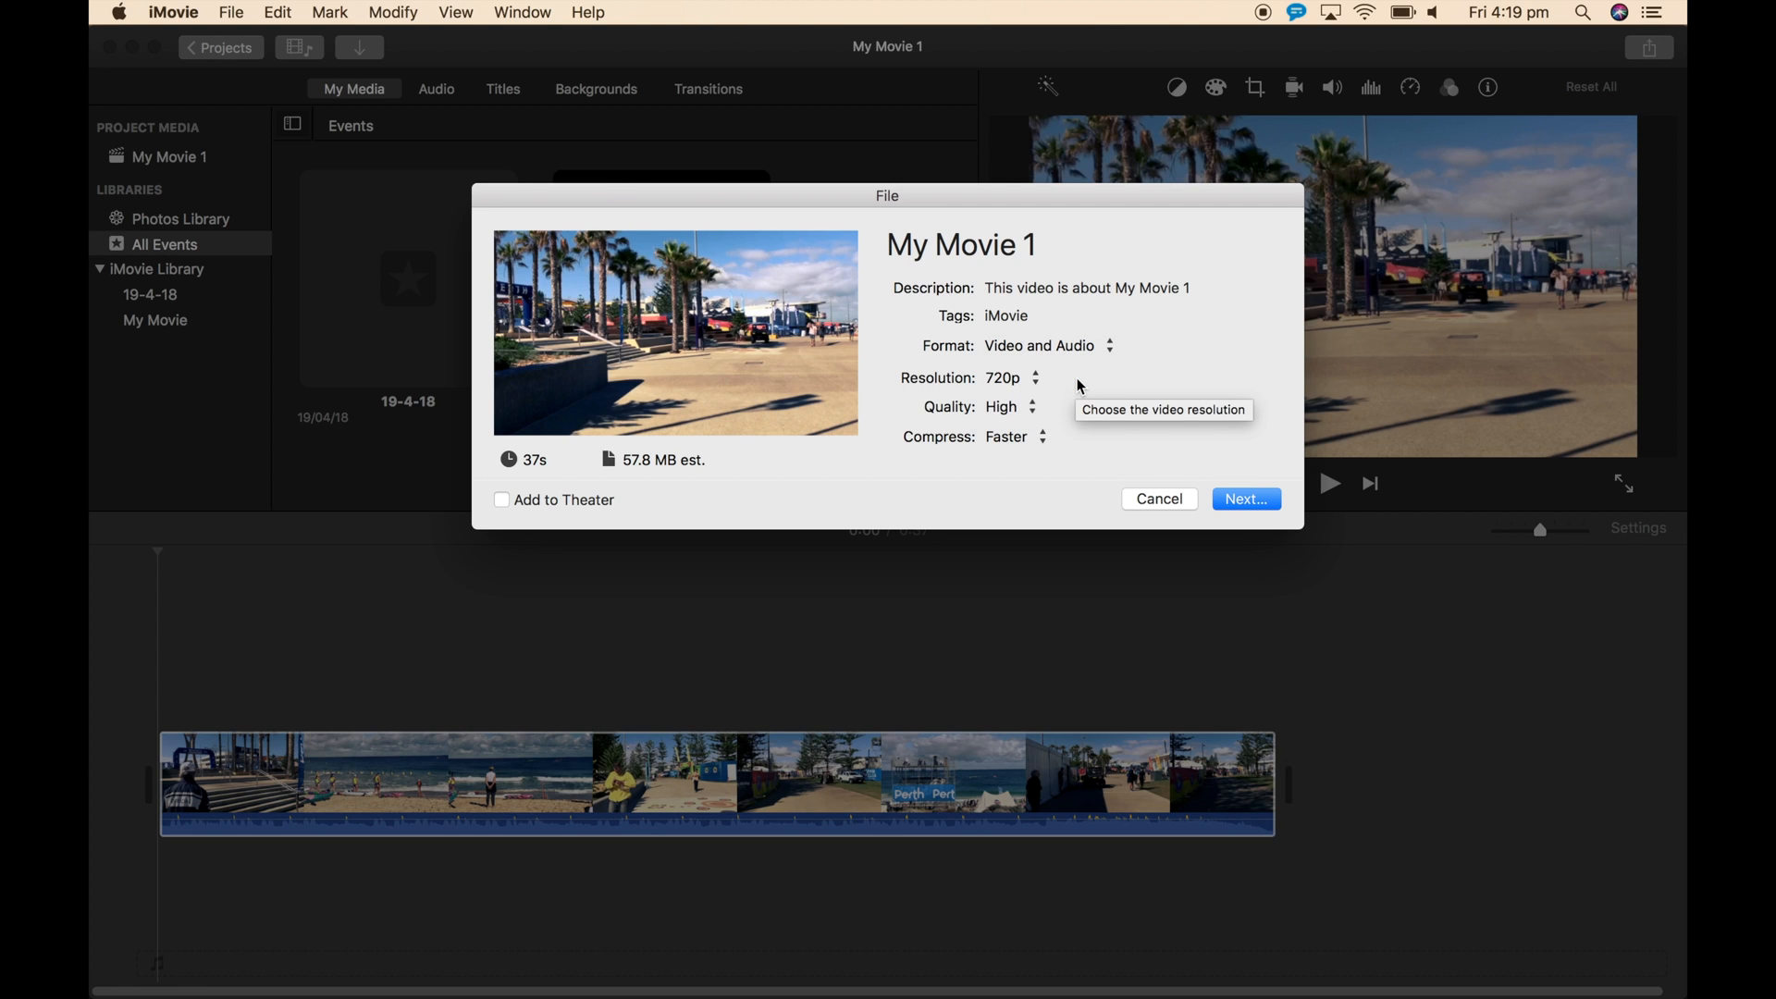
pyautogui.moveTo(988, 450)
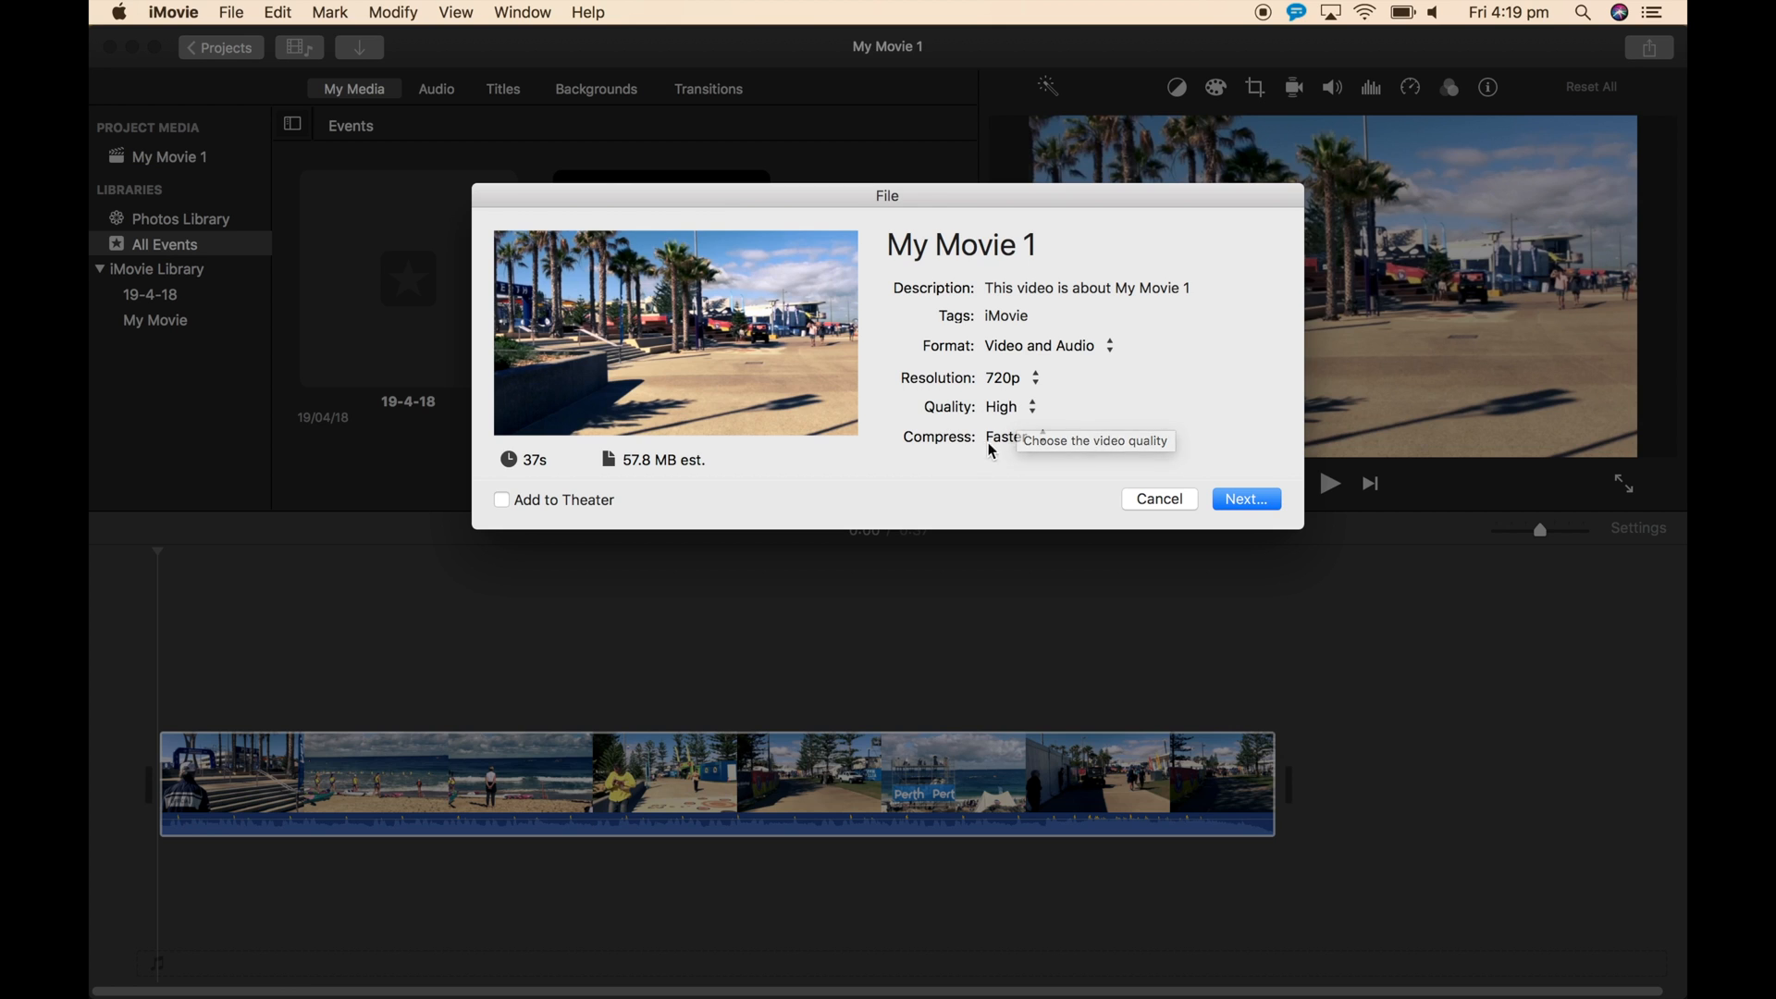
pyautogui.moveTo(1003, 463)
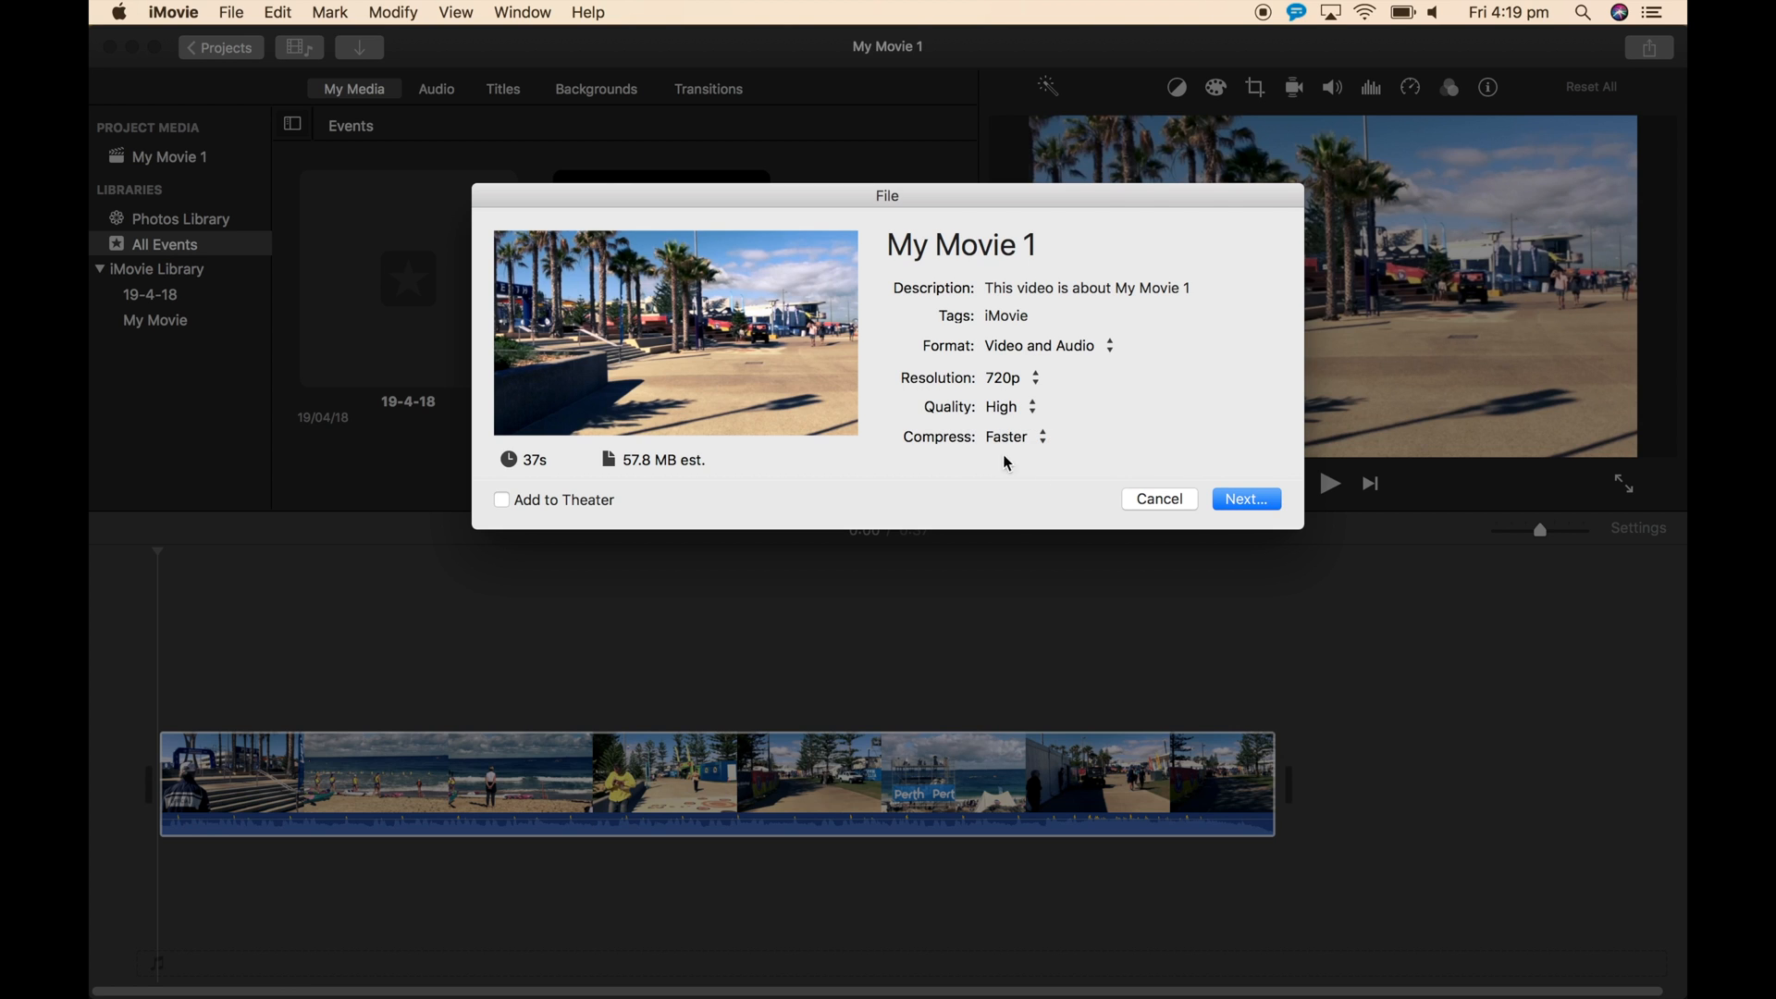
pyautogui.moveTo(1017, 447)
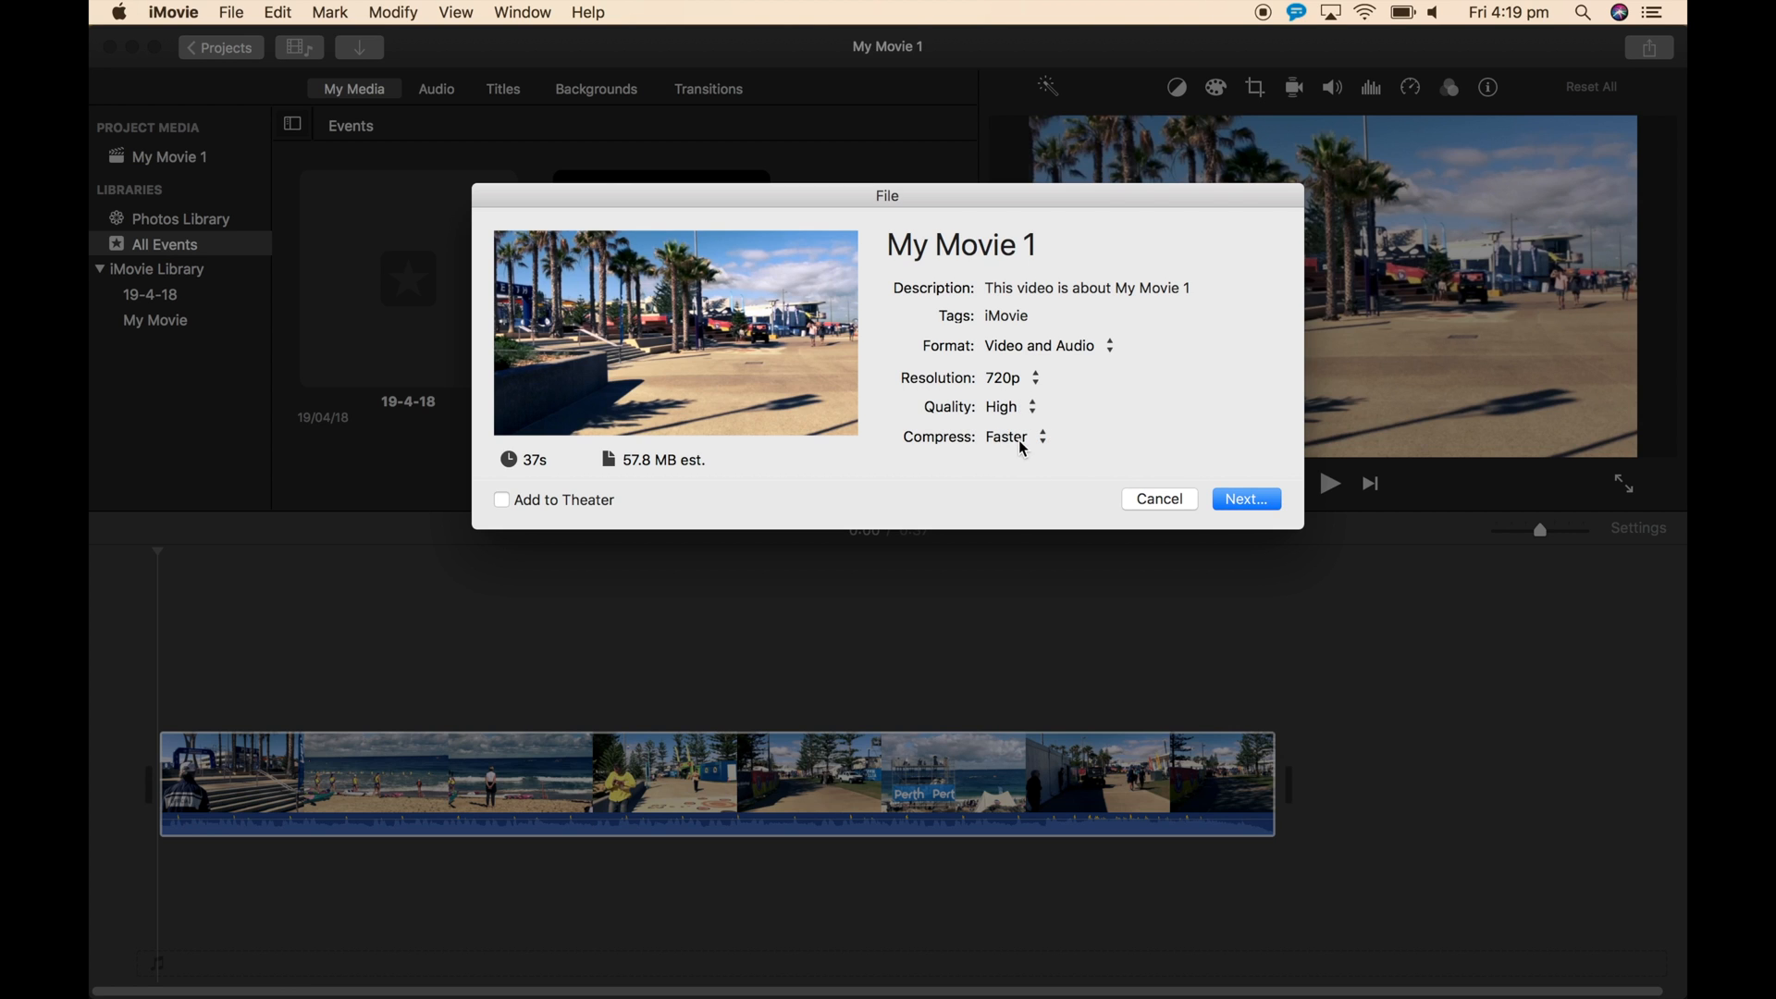
pyautogui.click(1036, 436)
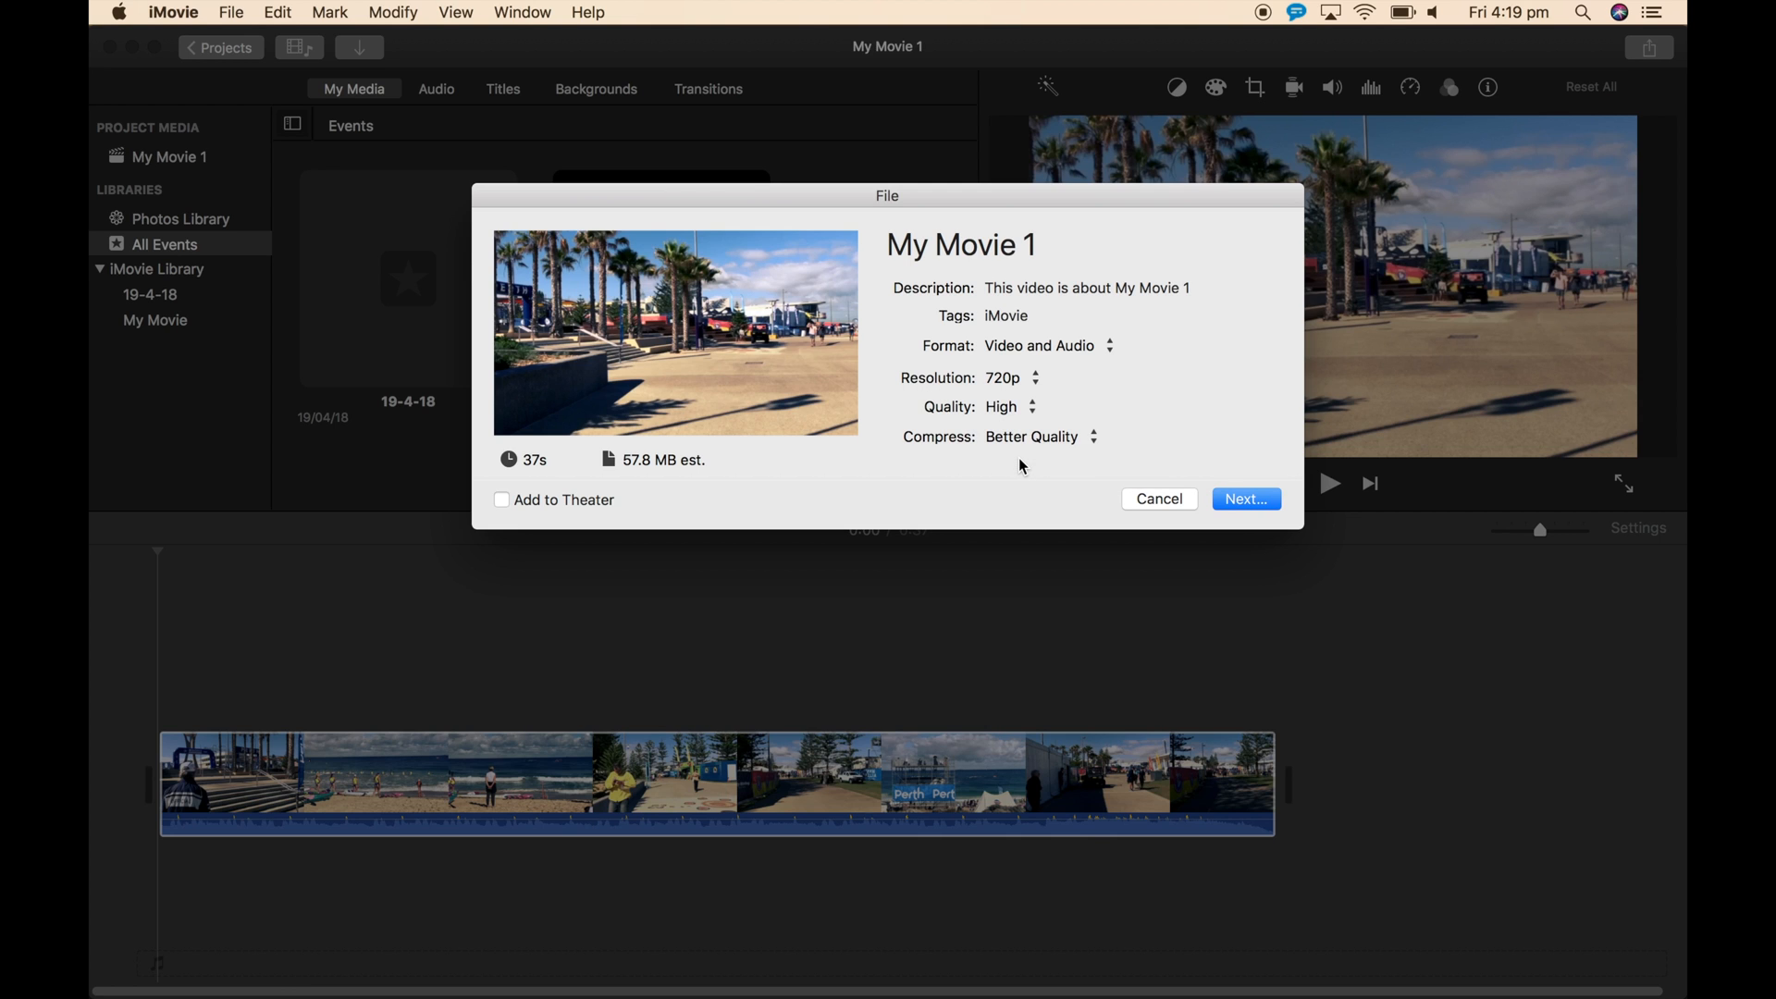
pyautogui.click(1158, 498)
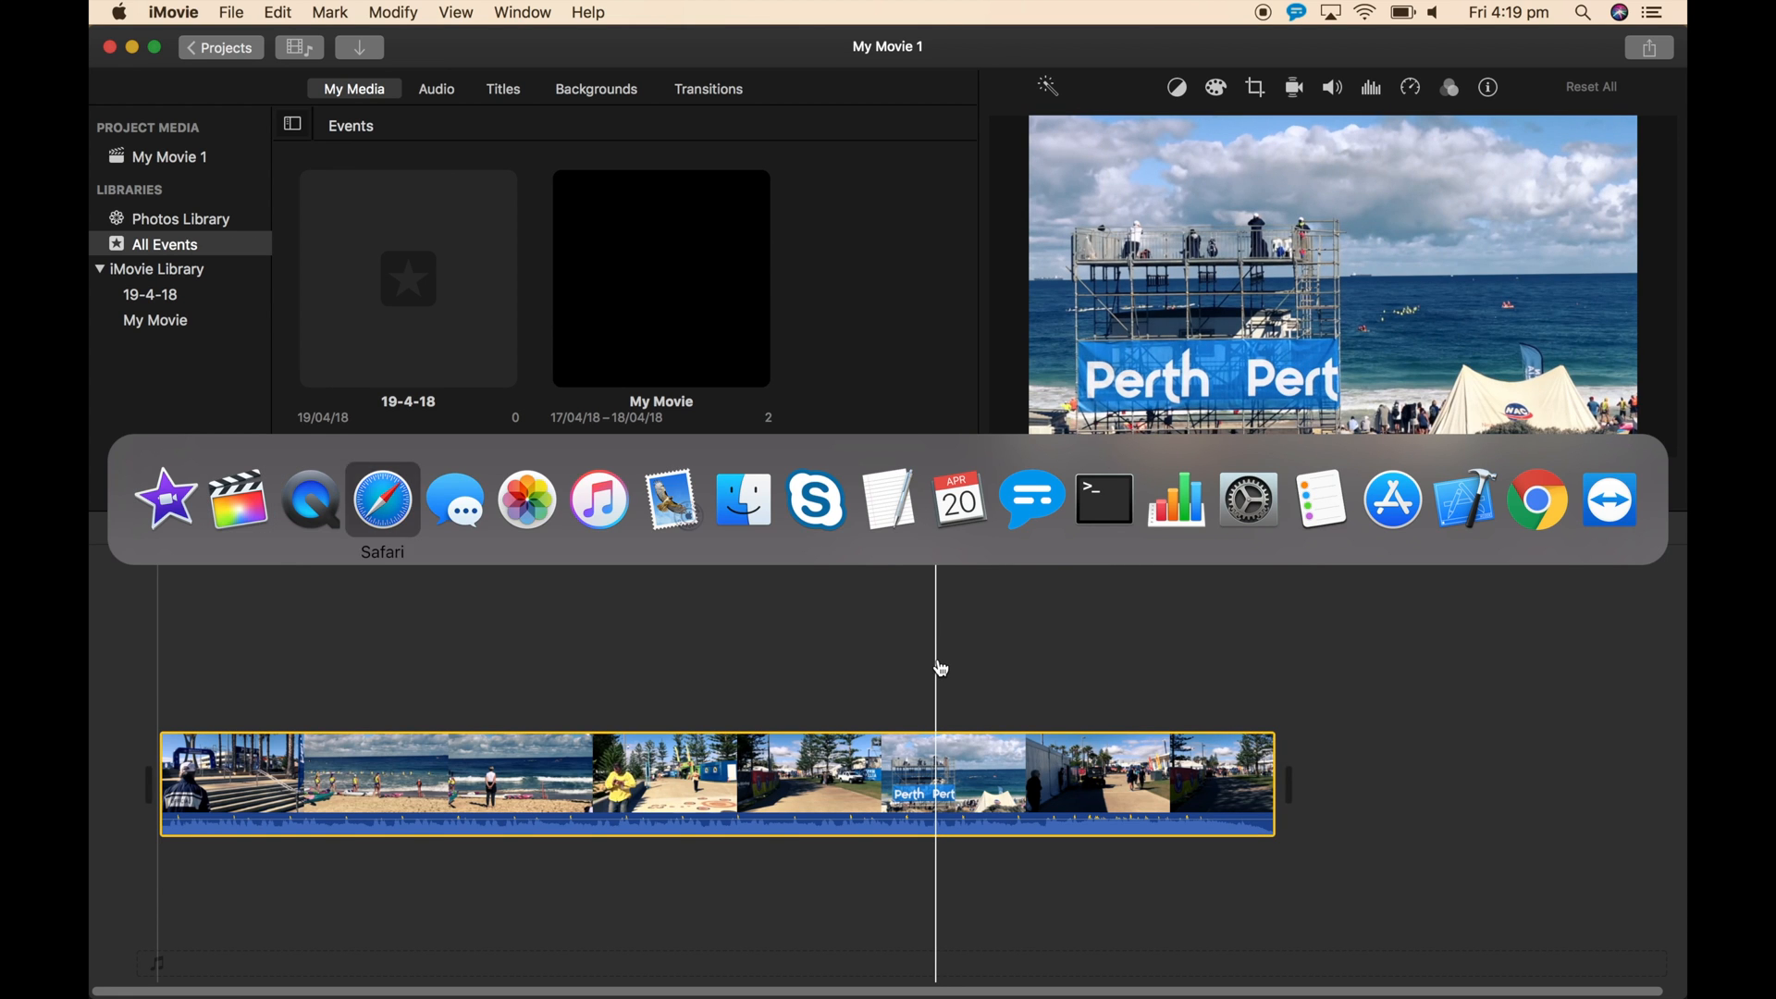
# Share Aussies720p.m4v from Downloads via AirDrop
pyautogui.click(744, 498)
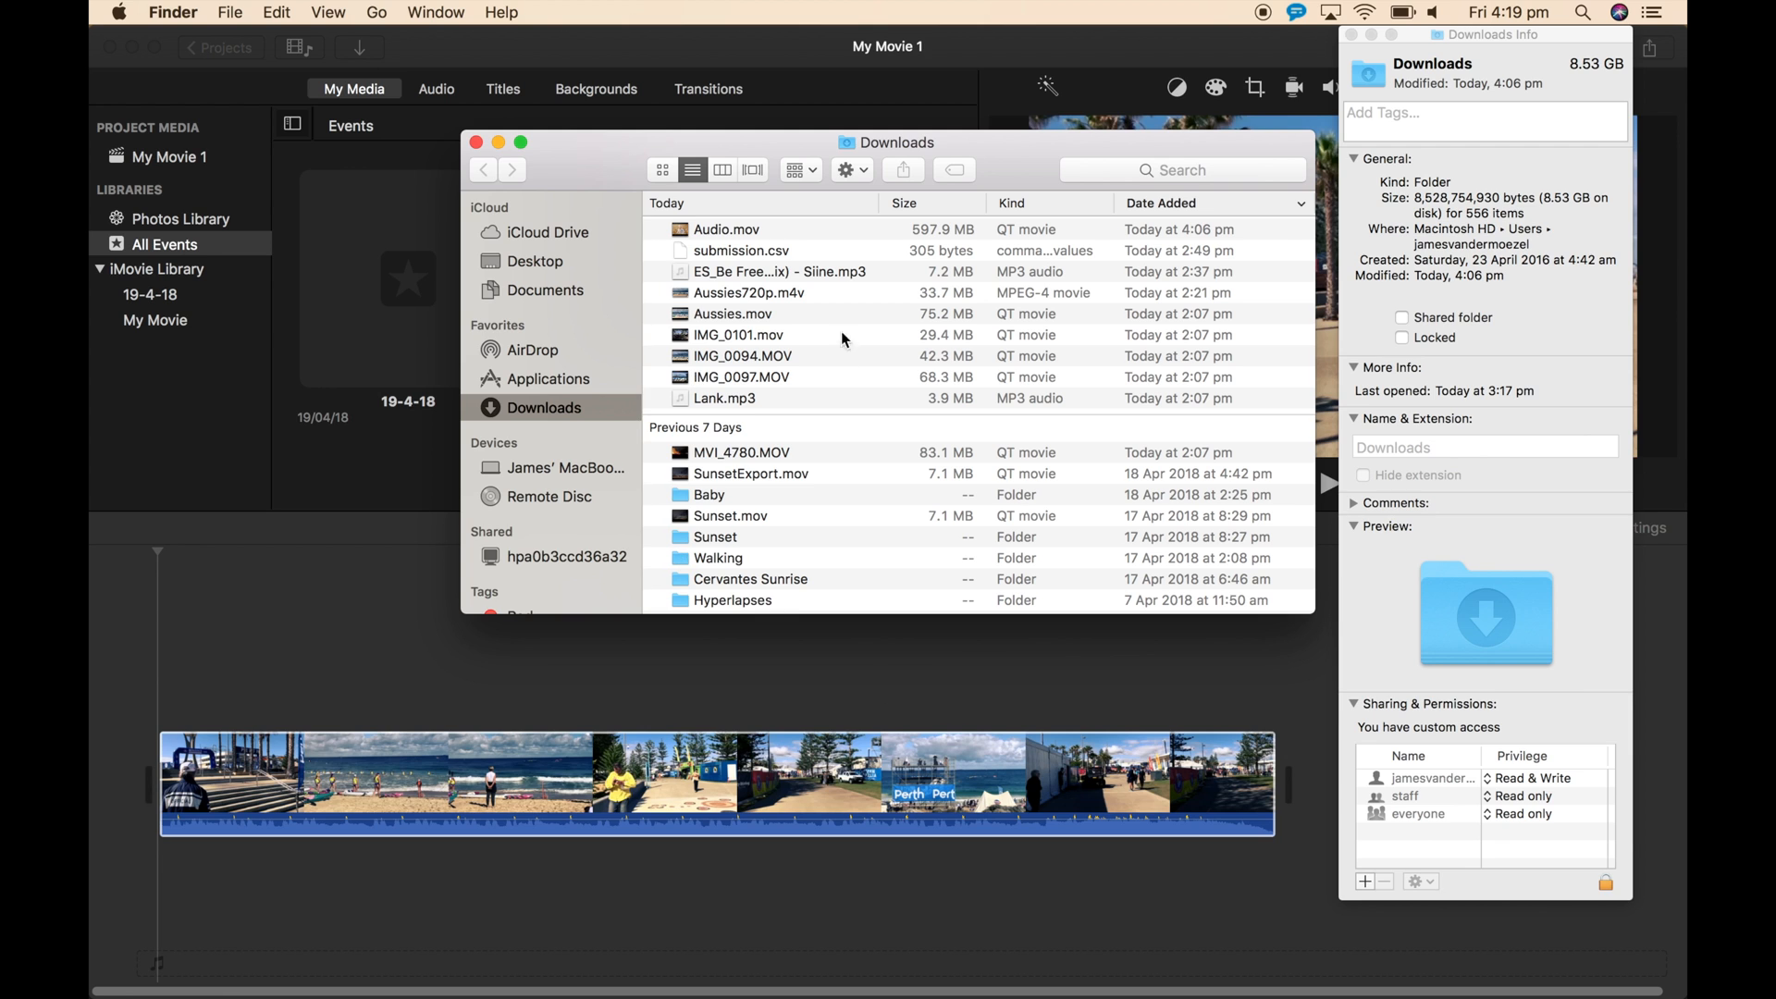
pyautogui.click(749, 293)
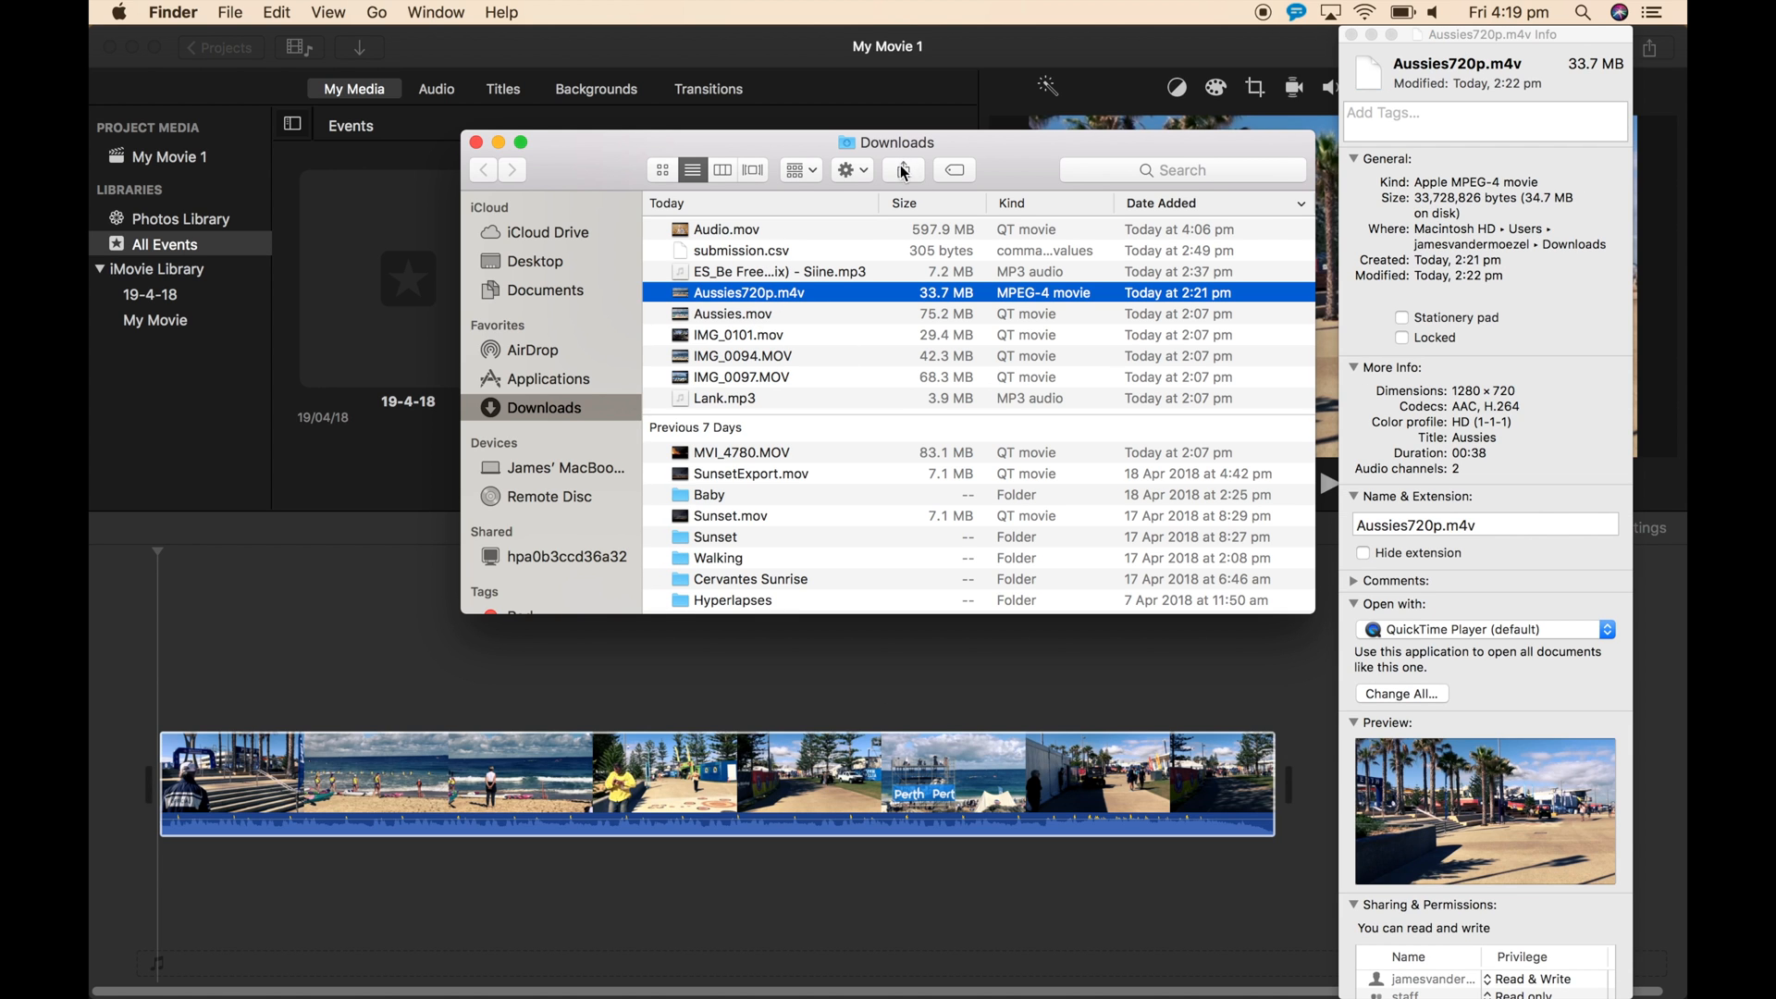
pyautogui.moveTo(954, 256)
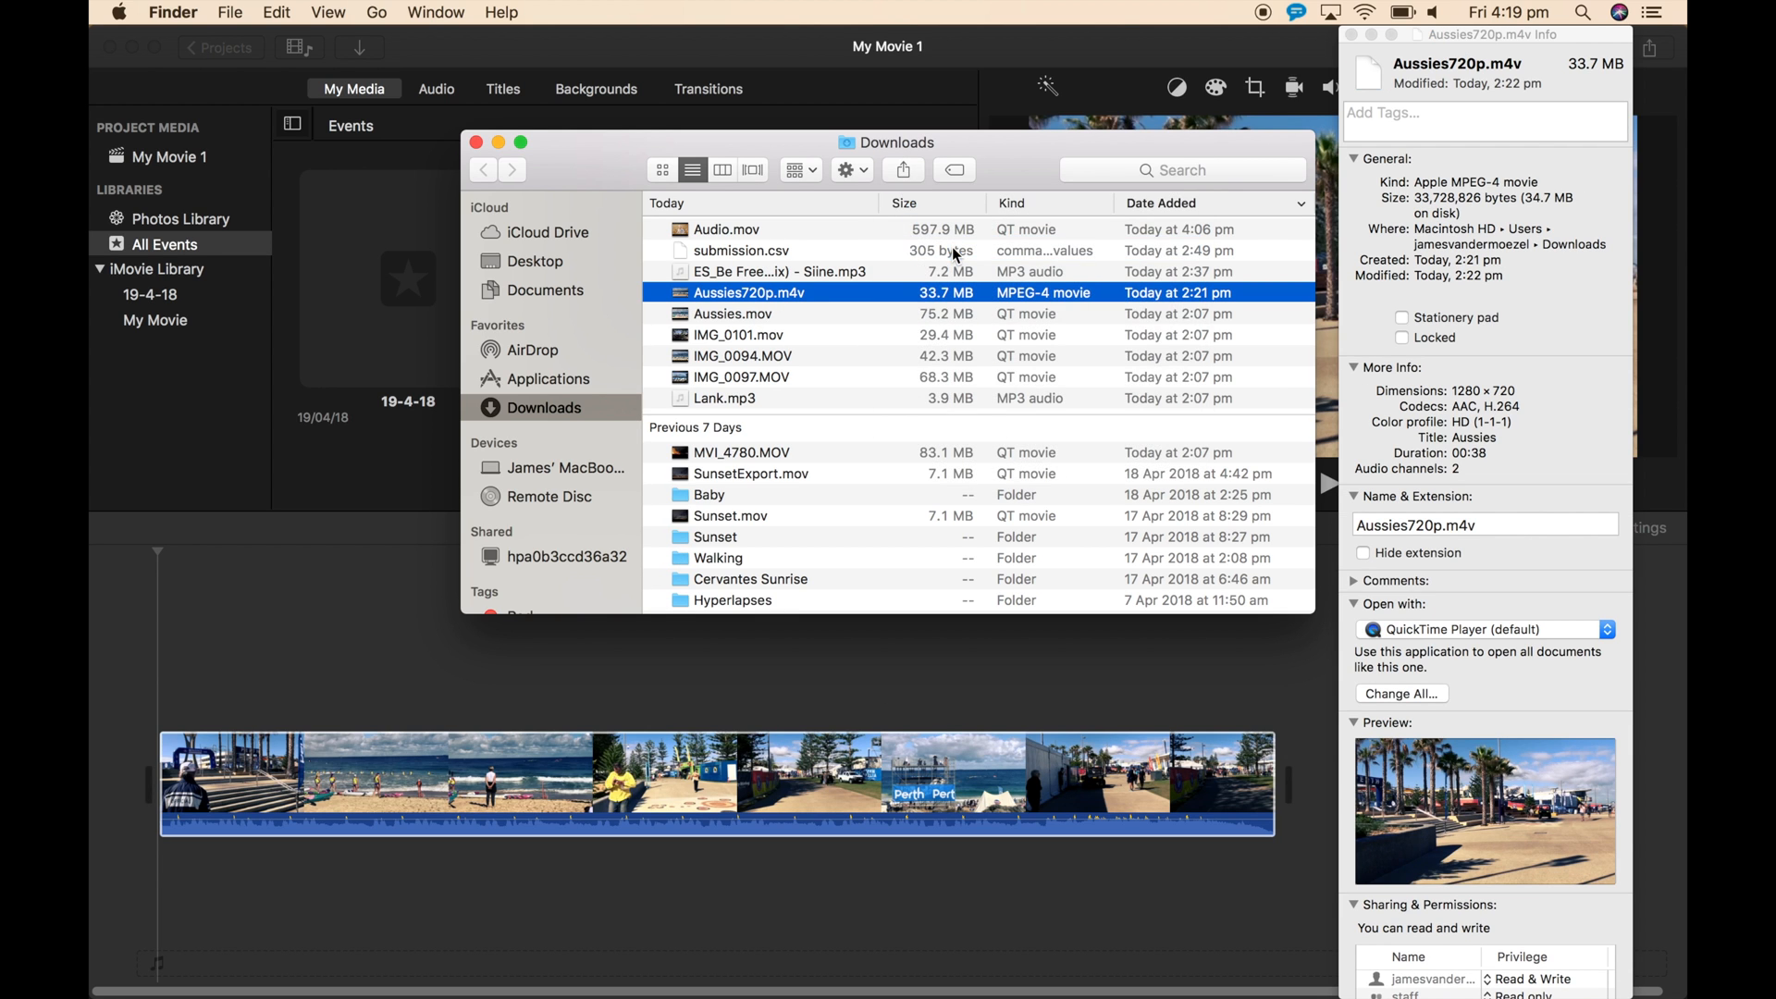
pyautogui.click(903, 170)
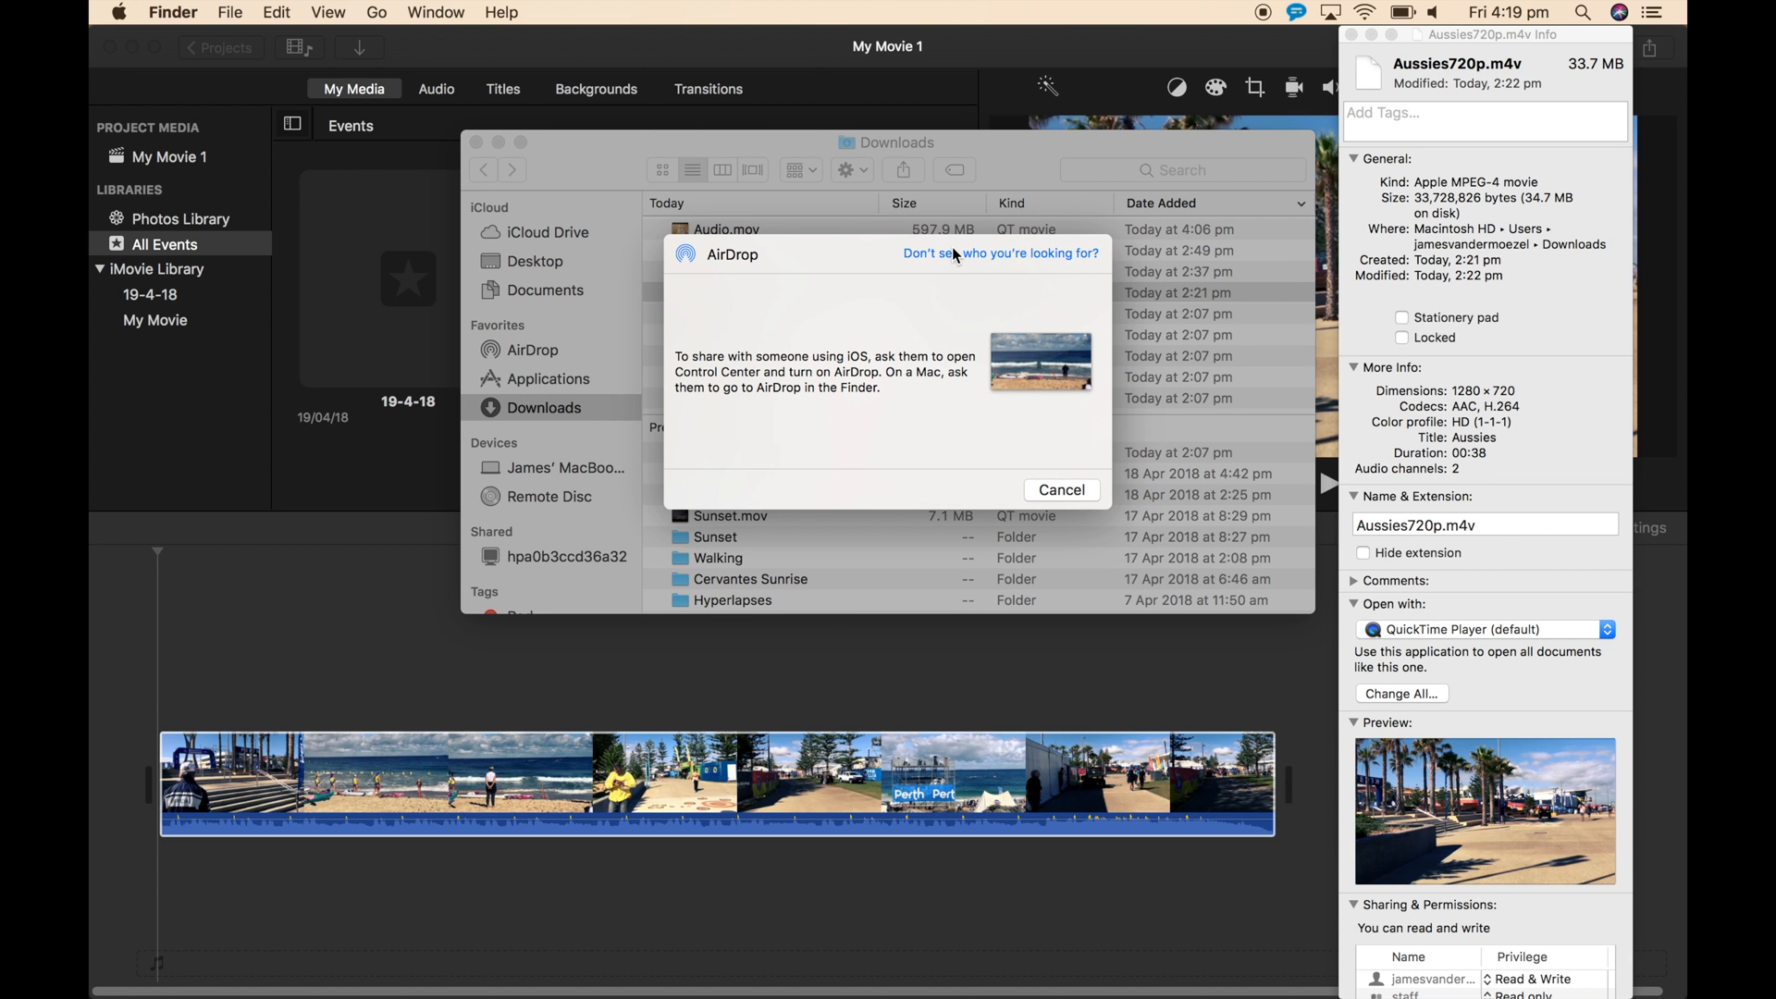